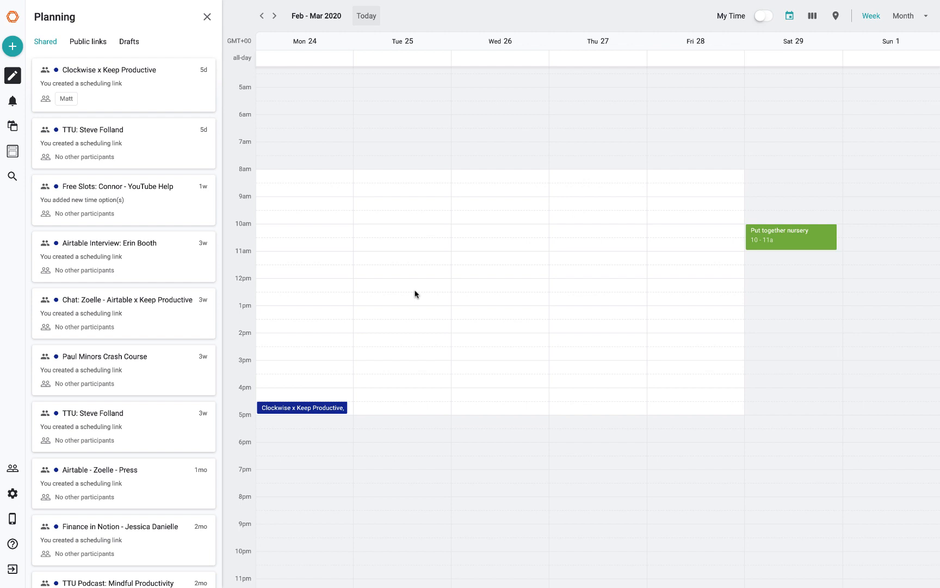
mouse_move(341, 190)
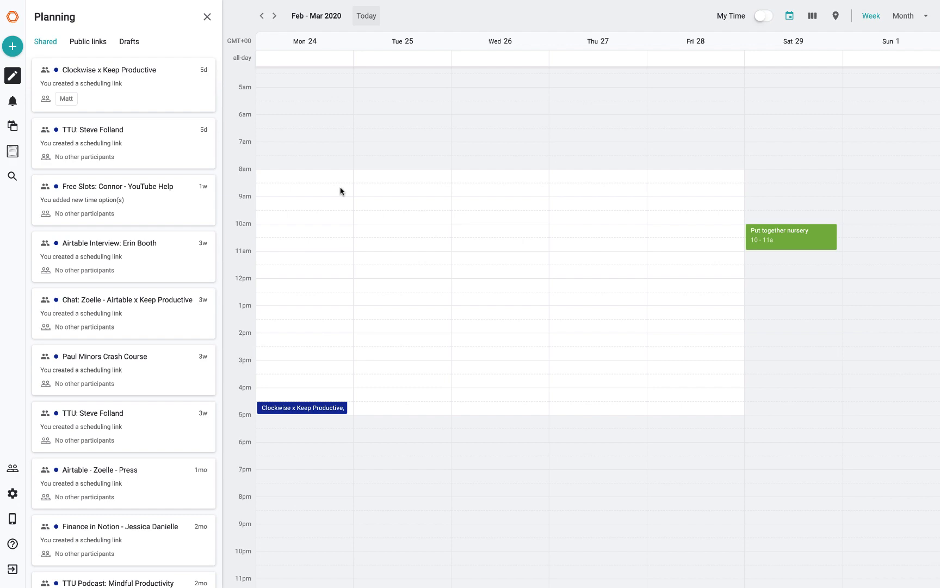
mouse_move(267, 157)
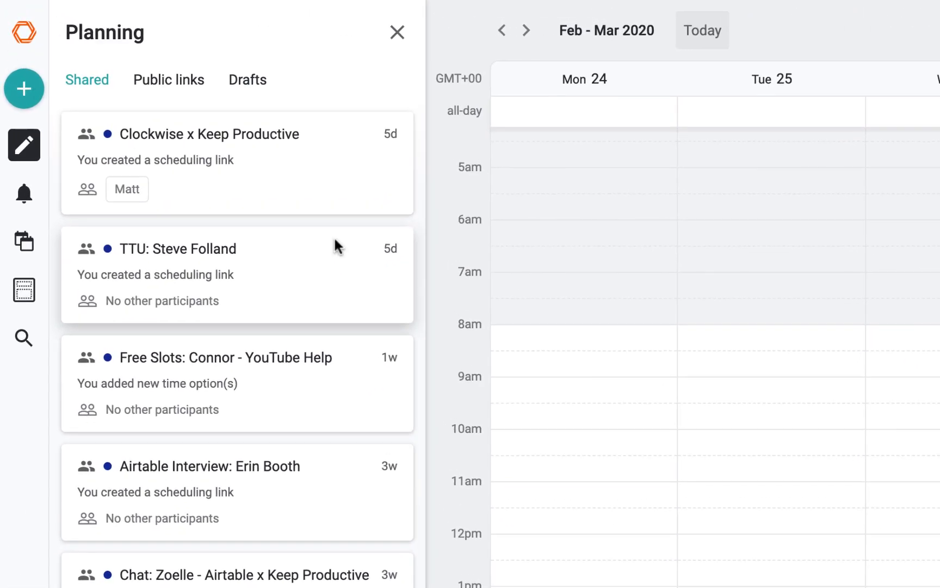
Step: Open the green + menu listing new event, one-time link, group poll, public link and template
click(24, 88)
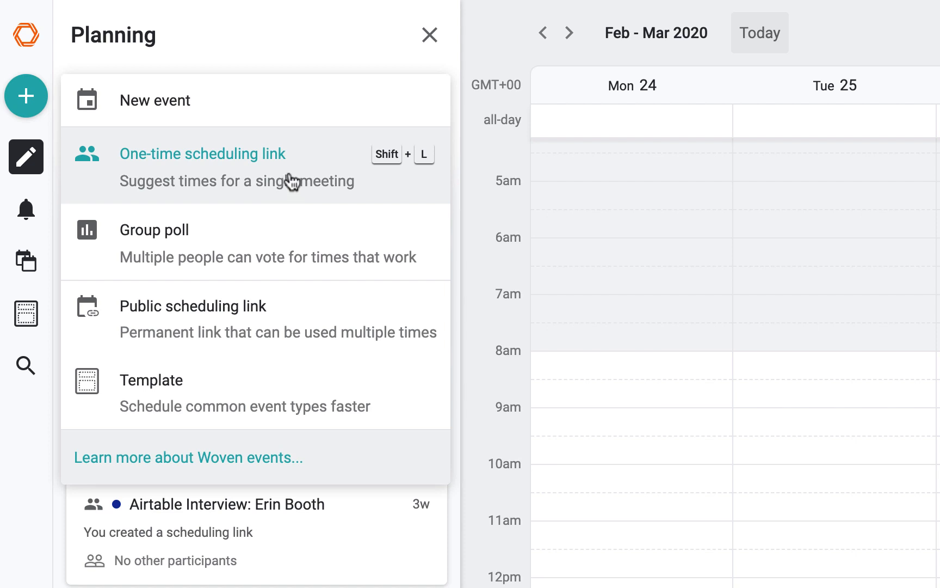
mouse_move(336, 189)
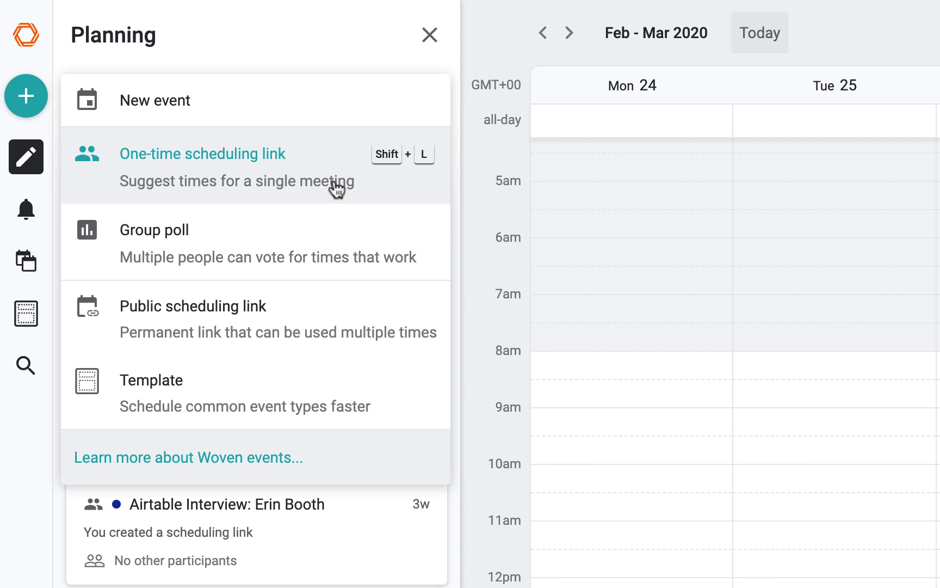
mouse_move(275, 393)
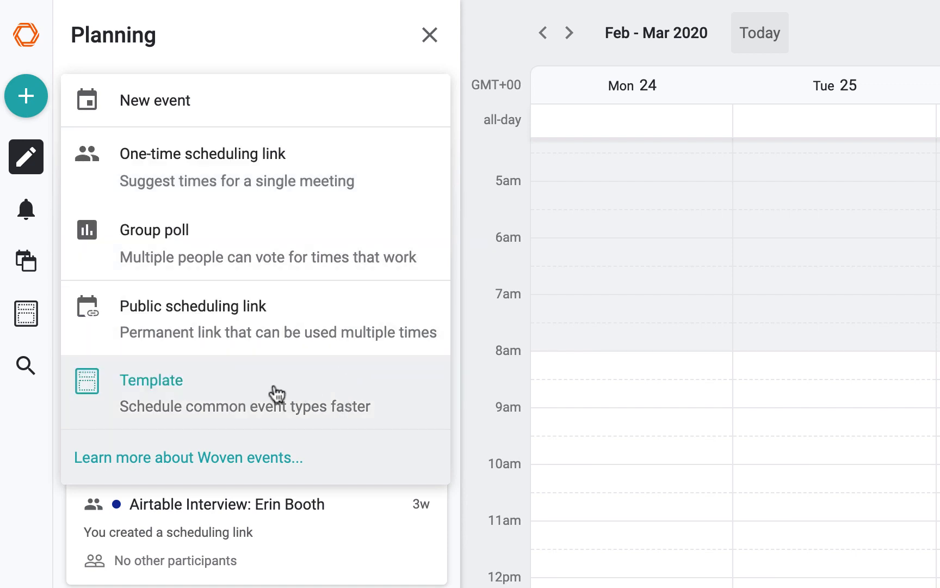
mouse_move(280, 393)
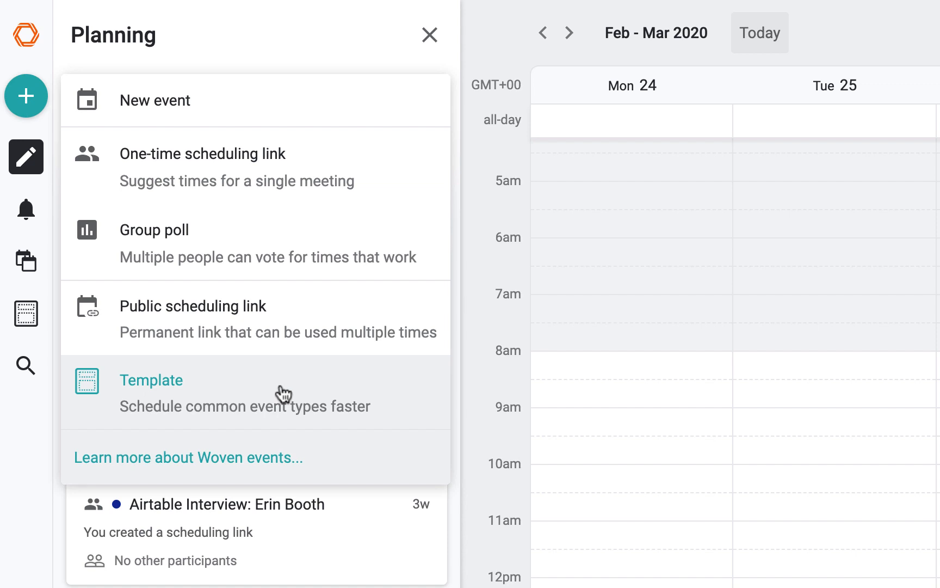
mouse_move(264, 243)
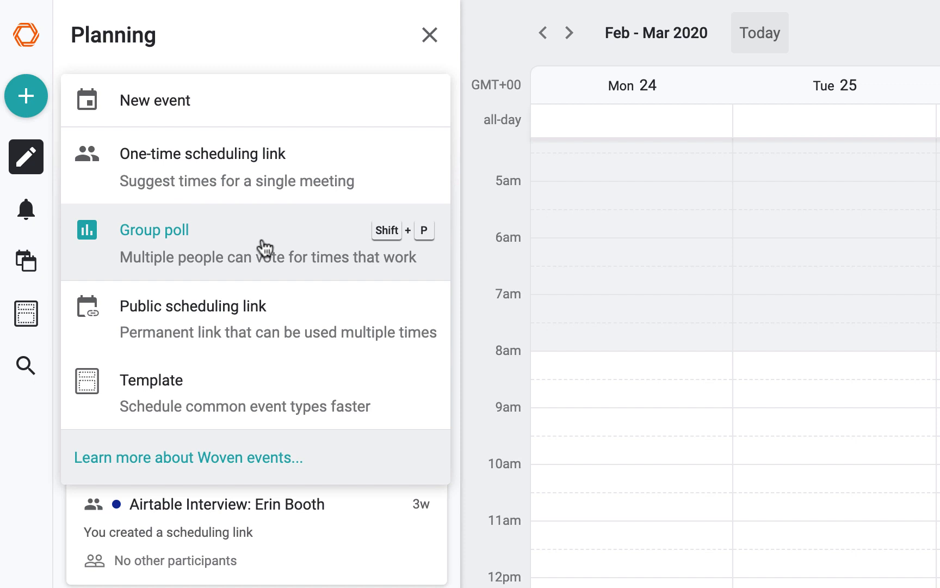
mouse_move(298, 331)
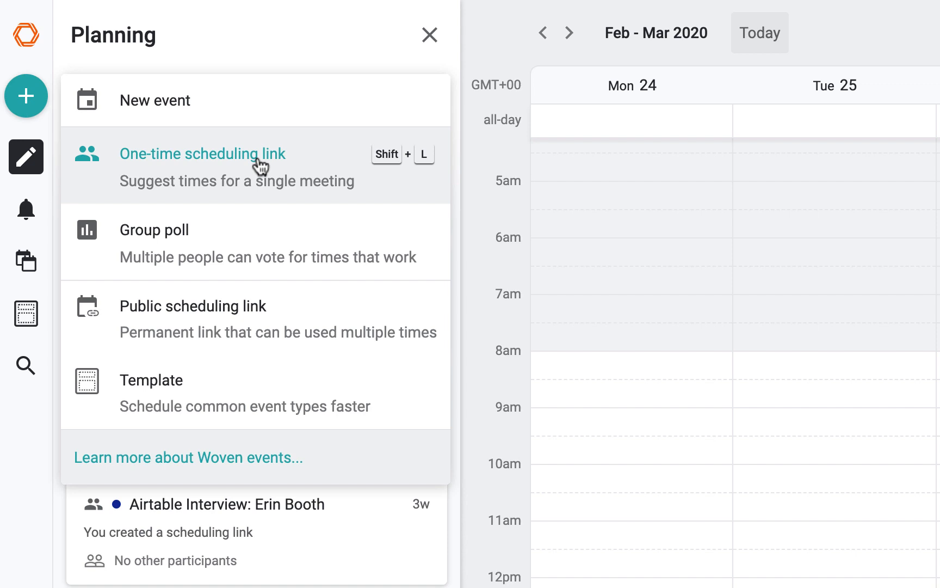
mouse_move(276, 167)
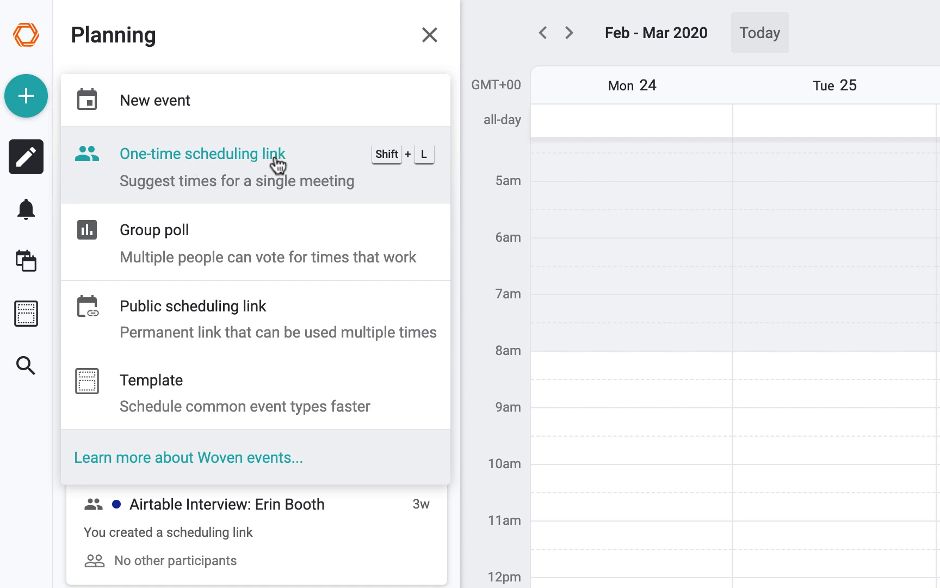
Step: Start a one-time scheduling link and enter 'bowl' as its event name
click(202, 153)
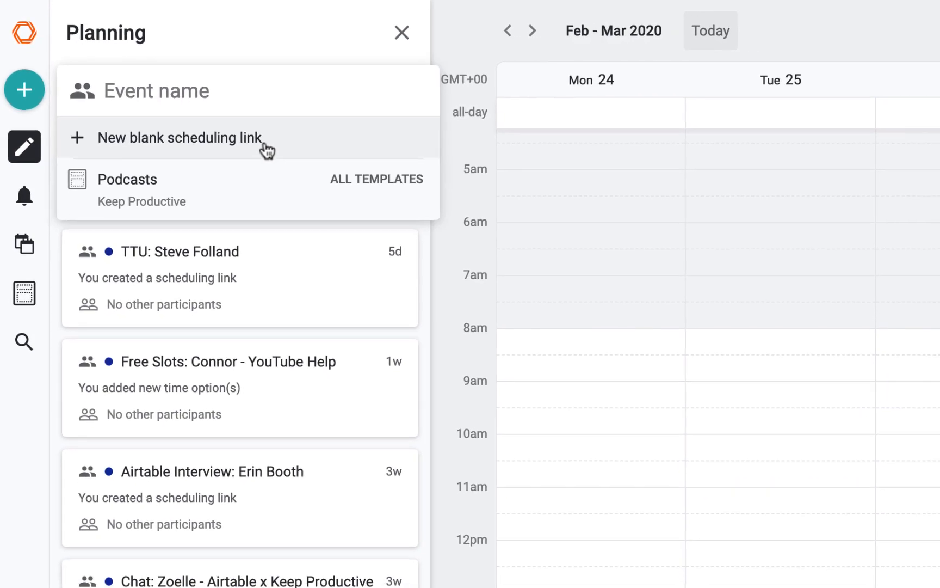
text(bwoi)
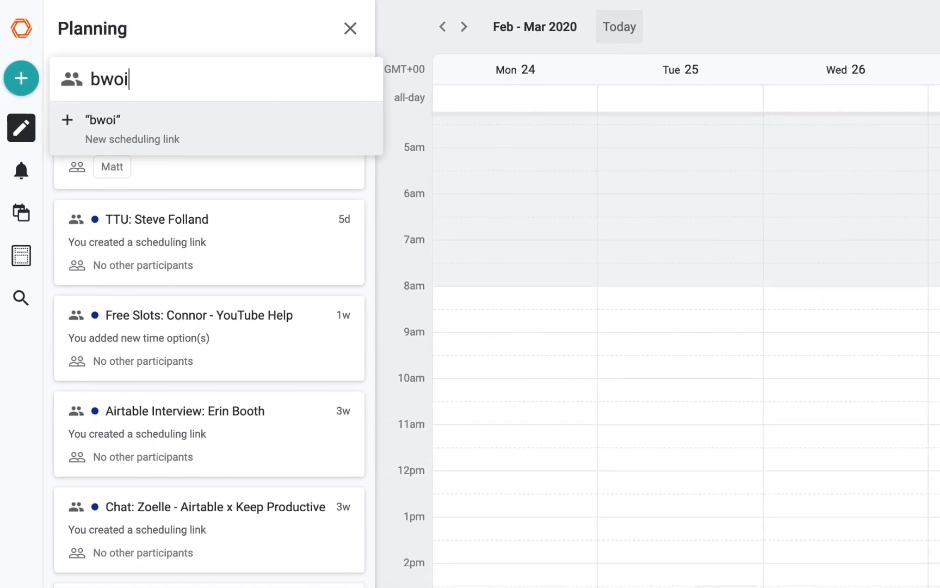
text(bowl)
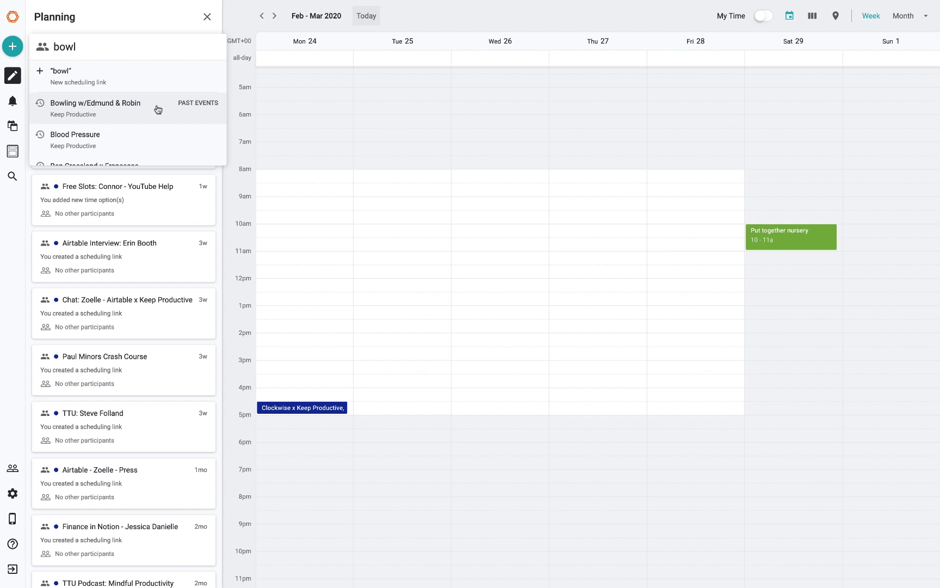
mouse_move(196, 106)
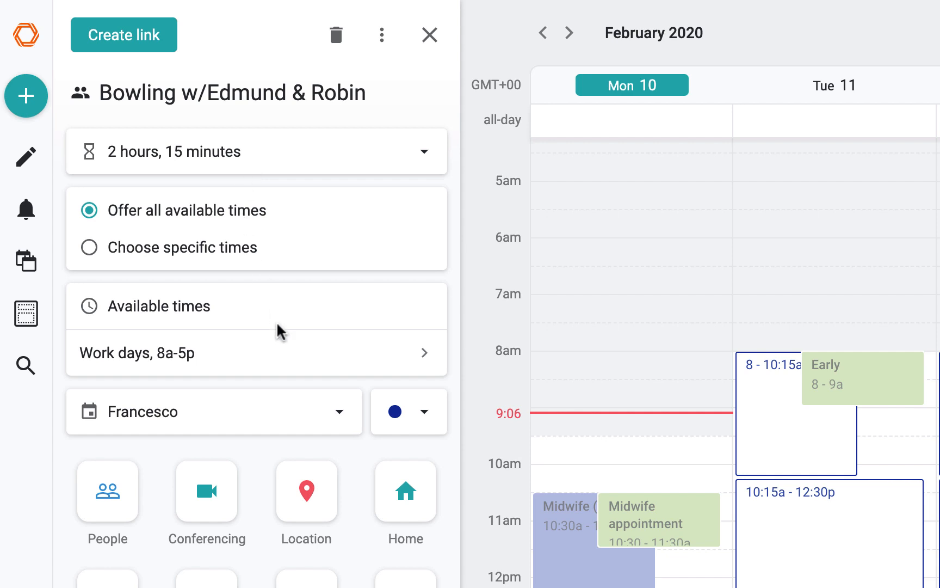
mouse_move(451, 508)
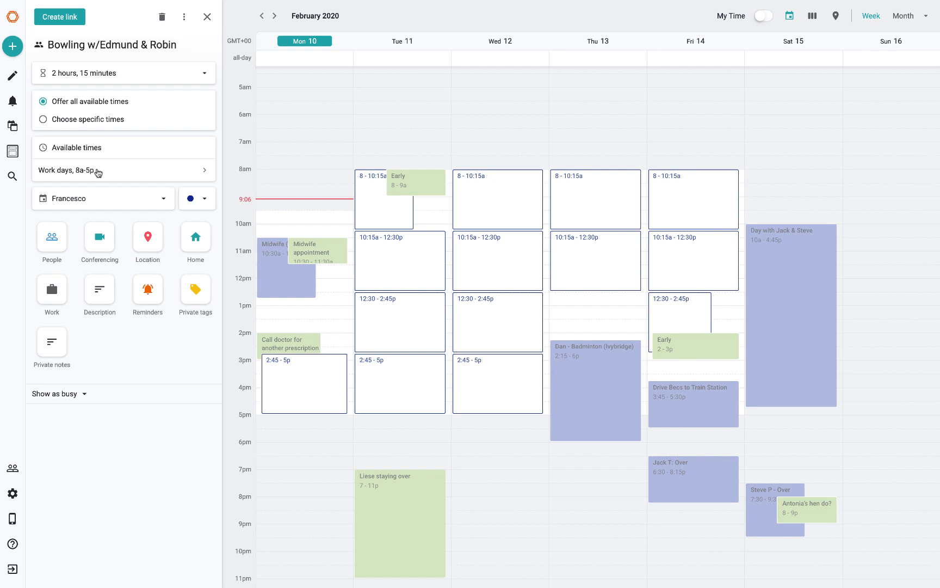
Step: Open the 'Bowling w/Edmund & Robin' suggestion as a 2h15m, weekday 8a–5p draft
click(123, 171)
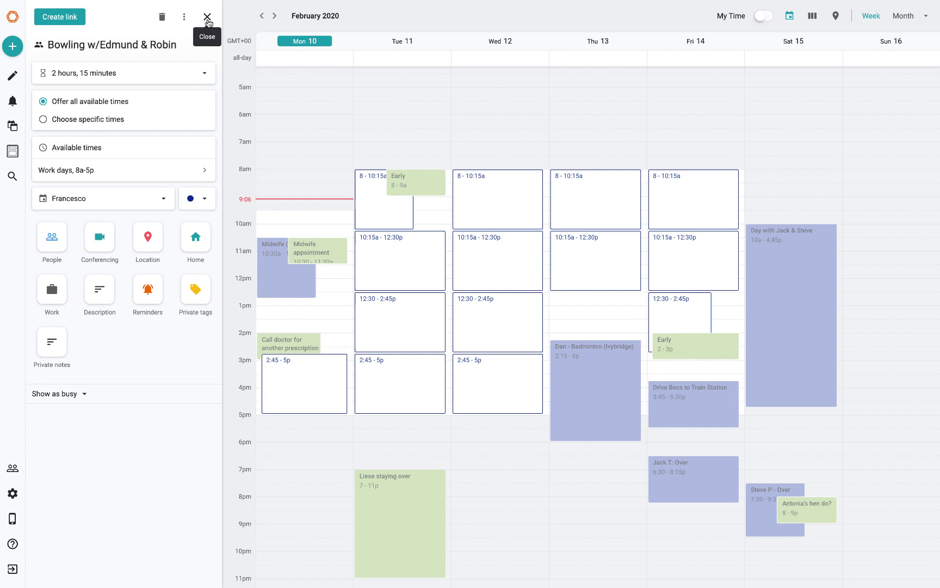
Step: Replace the bowling draft with a 'Bob x Francesco' link offering 30-minute slots
click(207, 16)
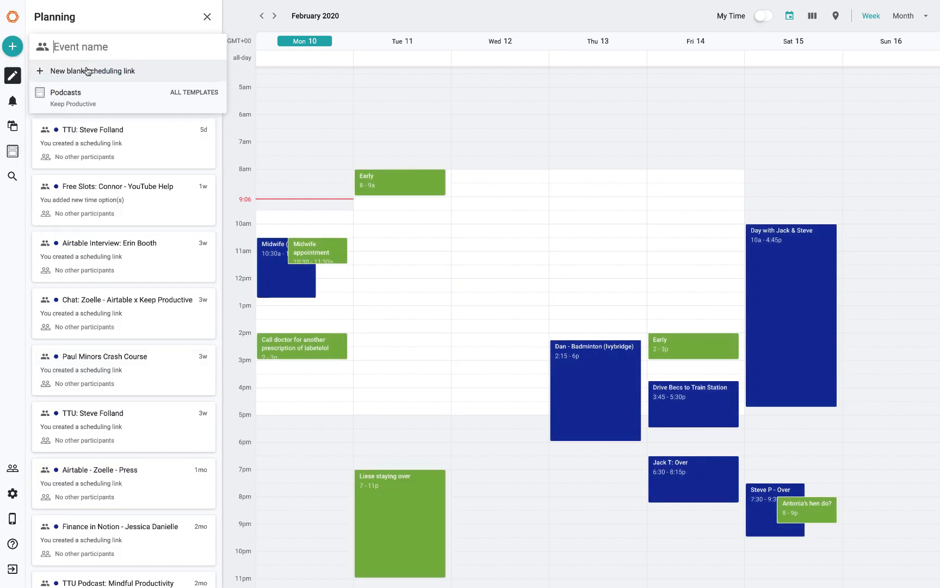
text(Bob)
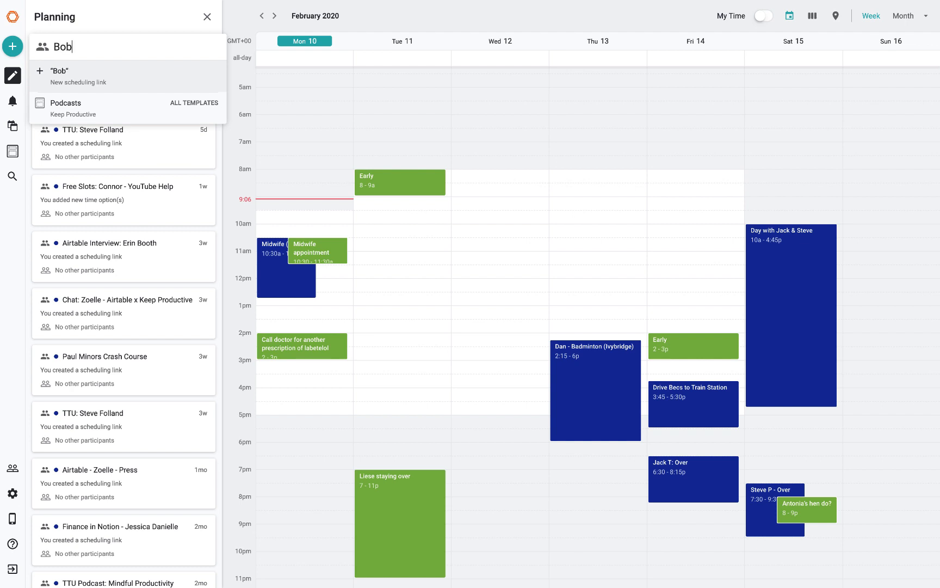
text(x Francesco)
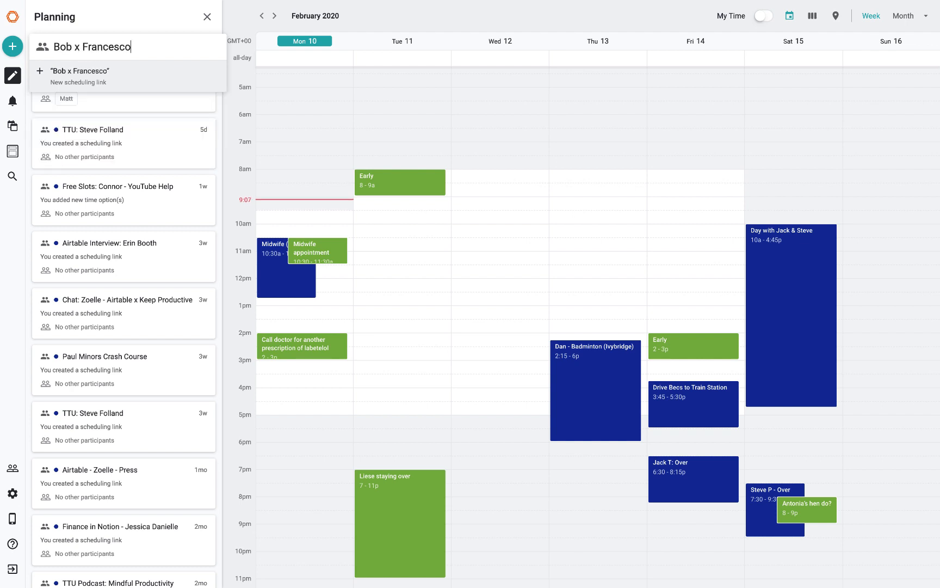
mouse_move(113, 83)
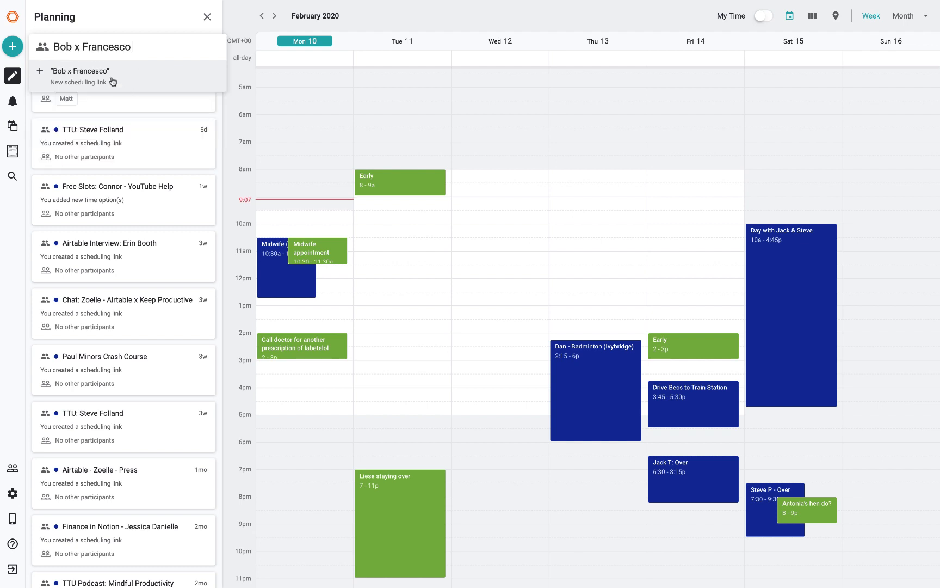
click(83, 75)
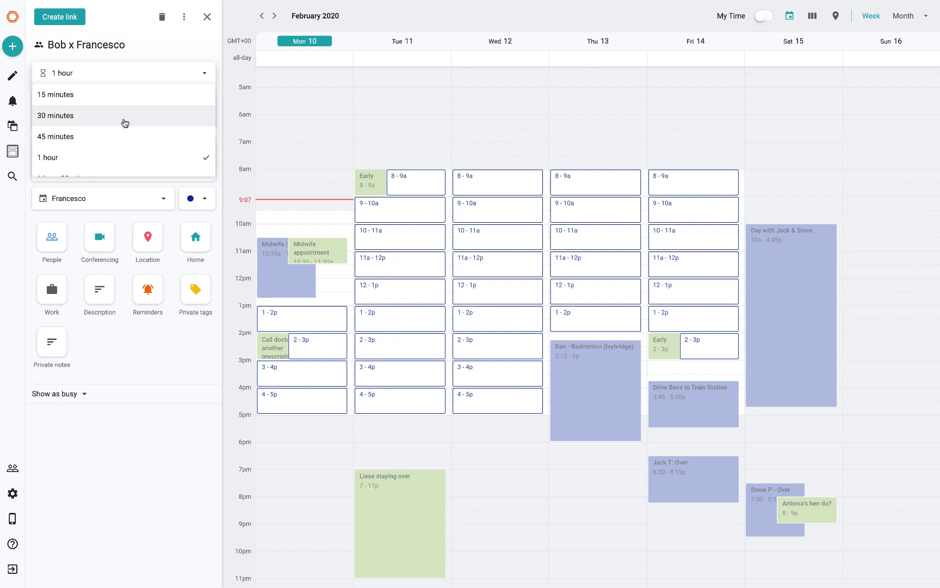
click(55, 116)
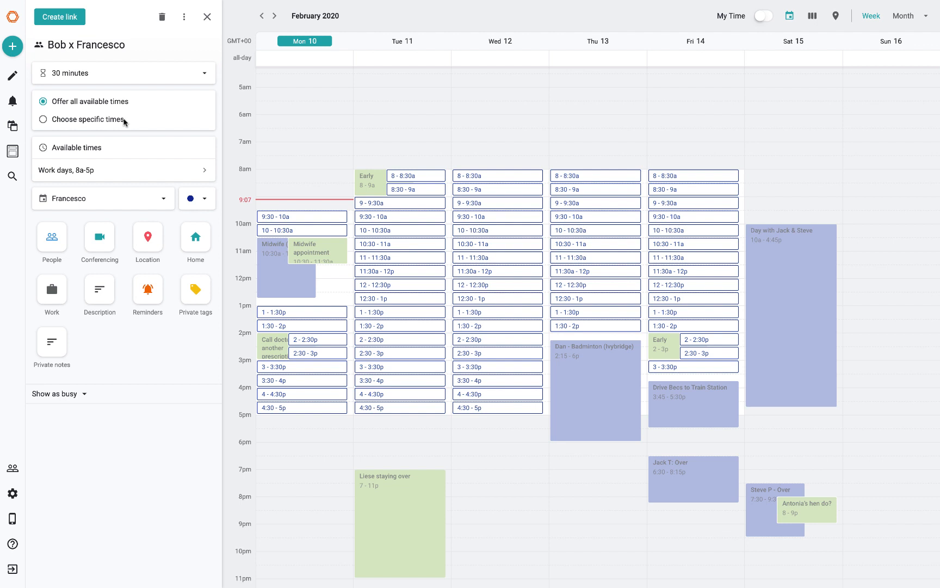
mouse_move(108, 98)
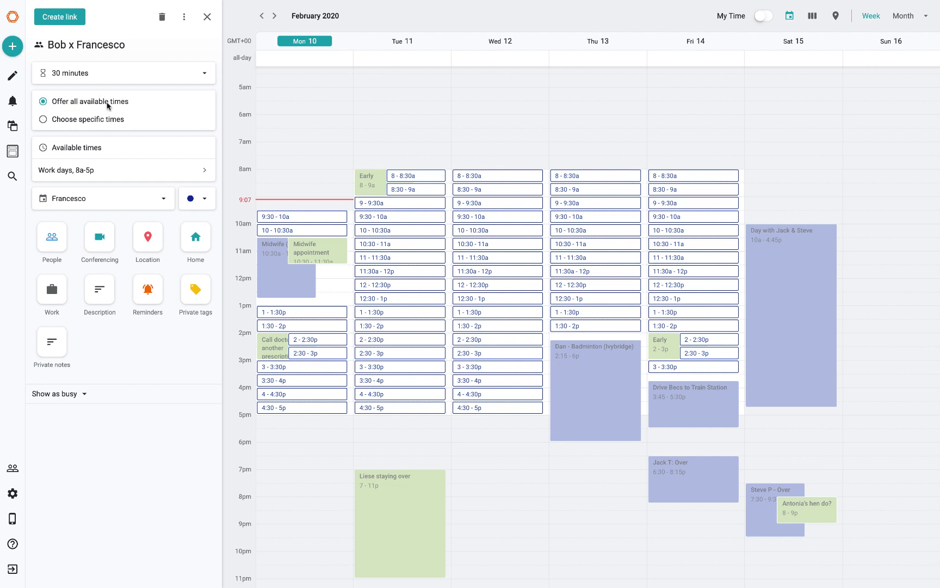
mouse_move(676, 227)
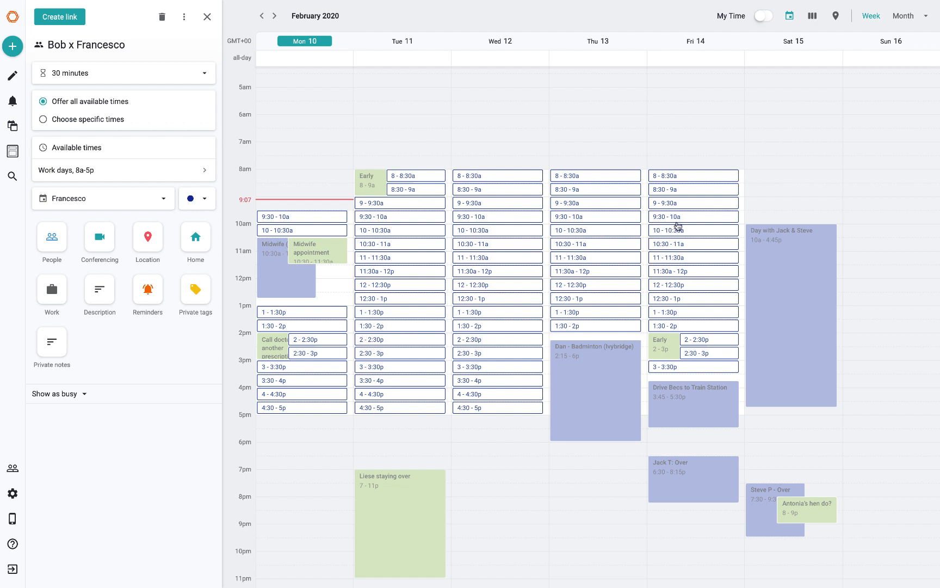
mouse_move(697, 221)
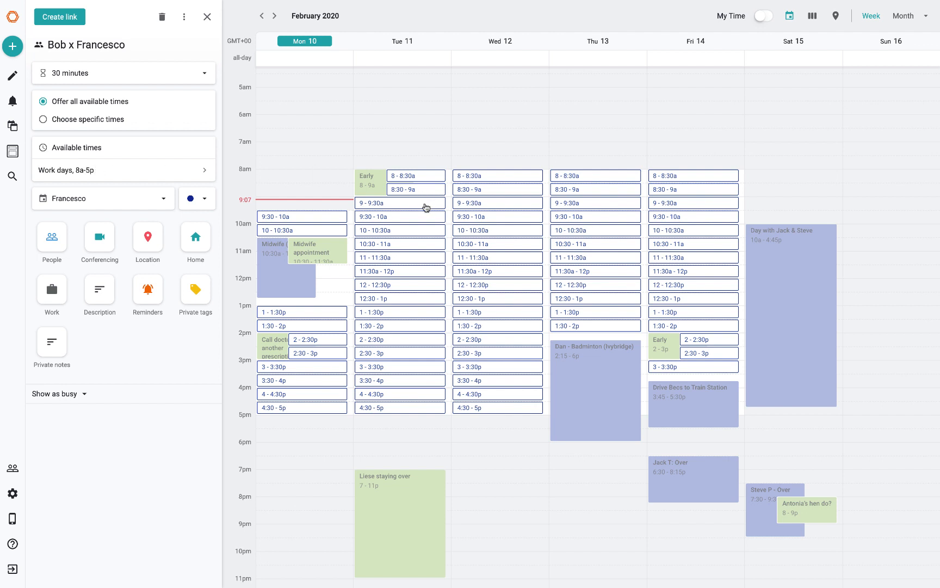
click(124, 170)
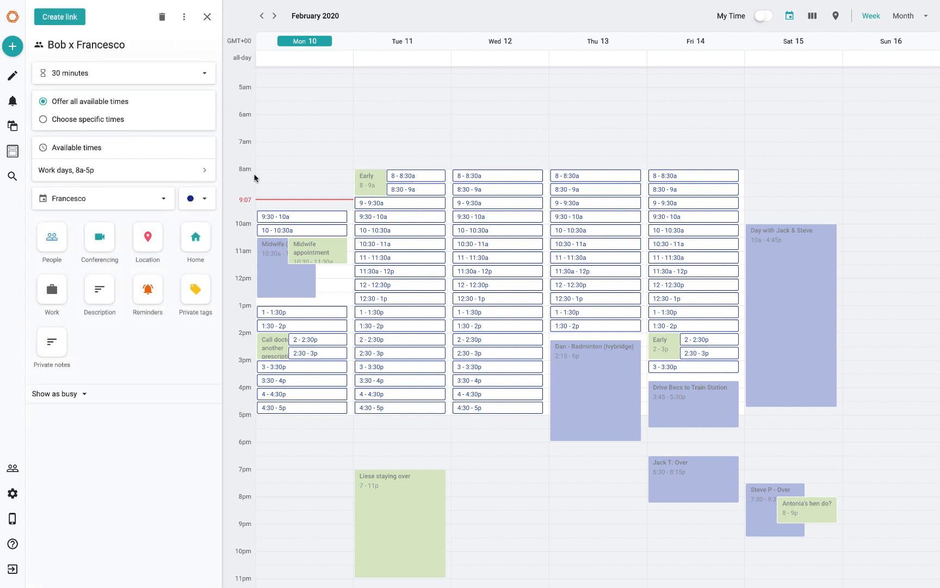
mouse_move(157, 183)
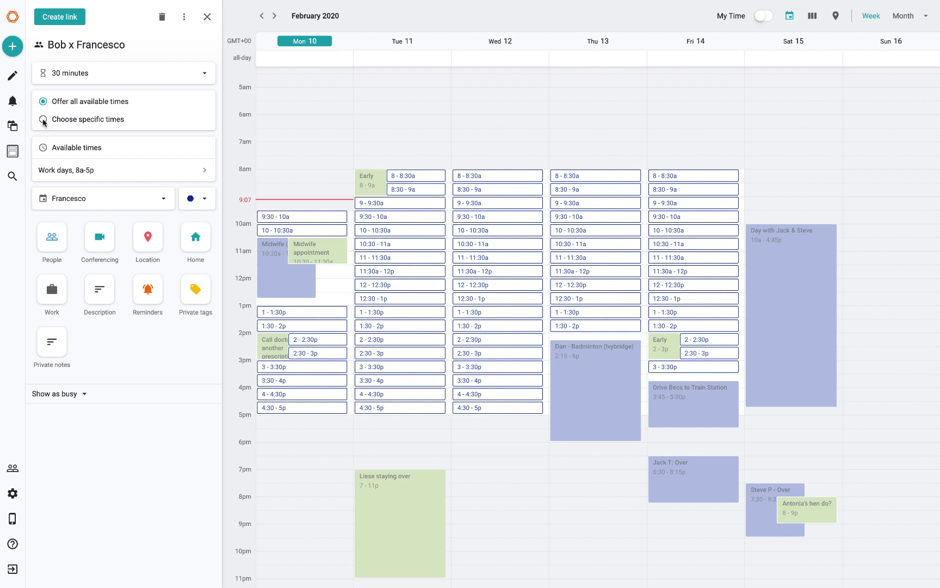
mouse_move(139, 135)
text(6:00pm)
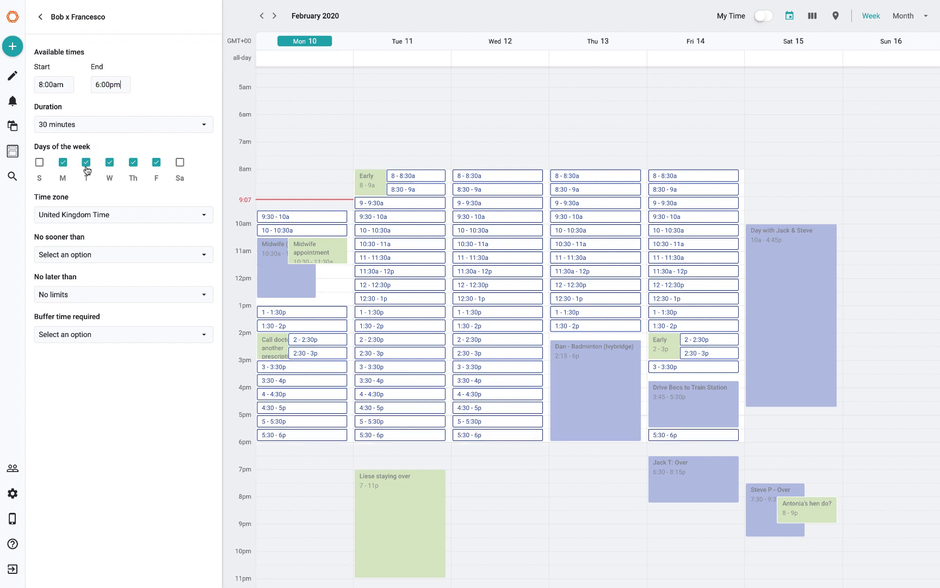
Step: Set the meeting duration to 45 minutes, after briefly choosing 15 minutes
click(123, 124)
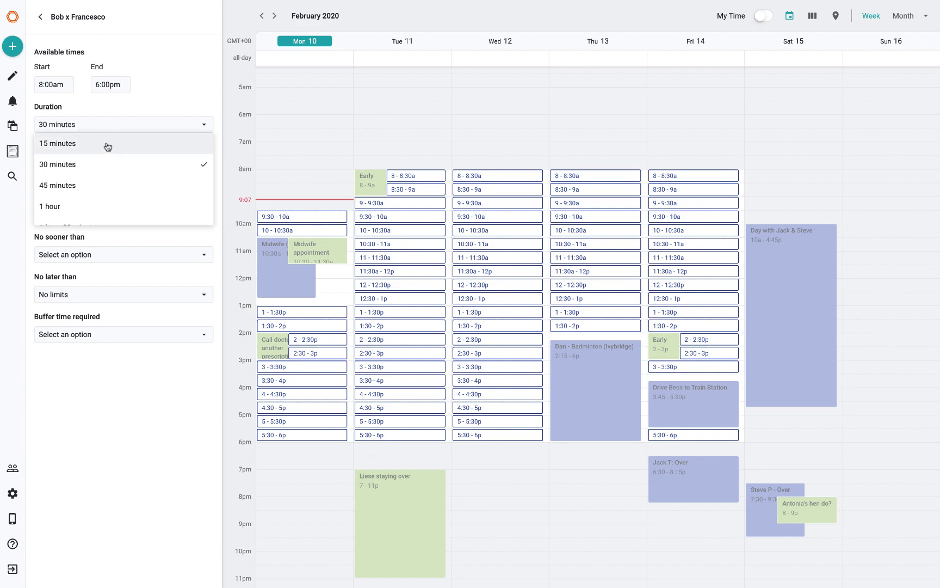
click(57, 143)
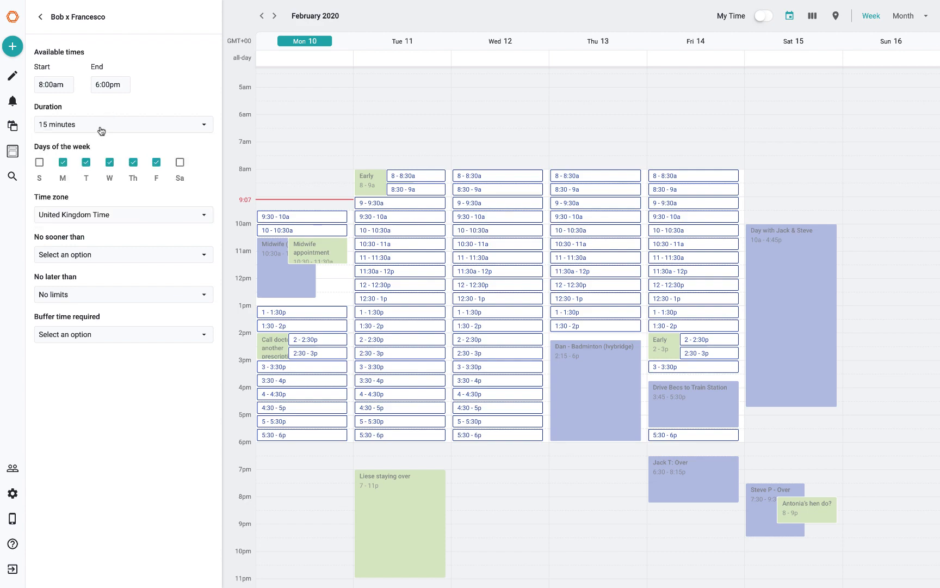
click(123, 124)
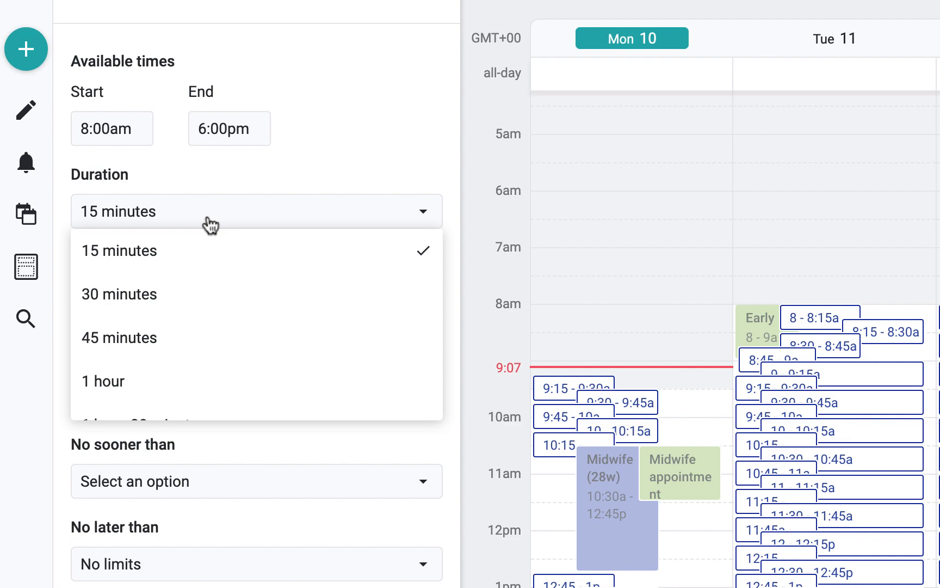
click(119, 337)
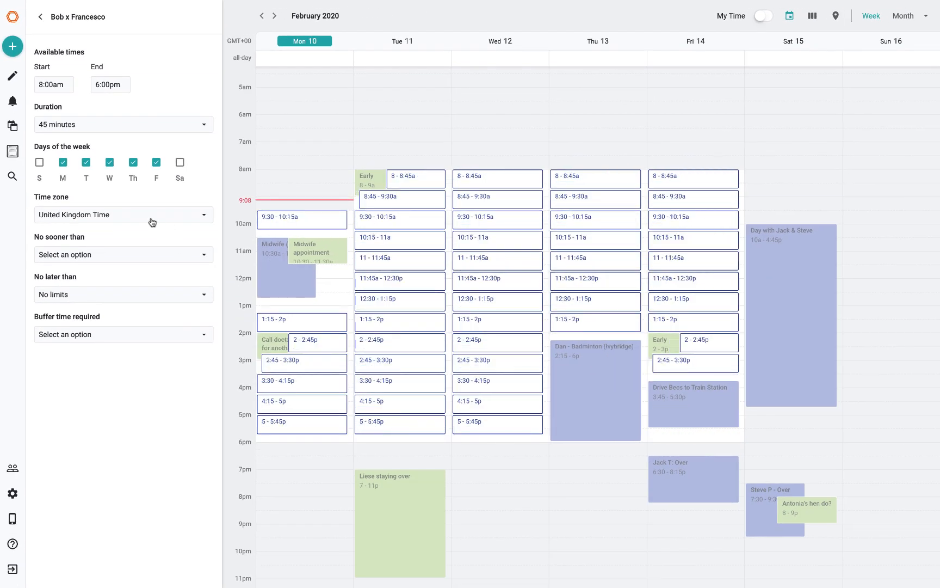
mouse_move(110, 258)
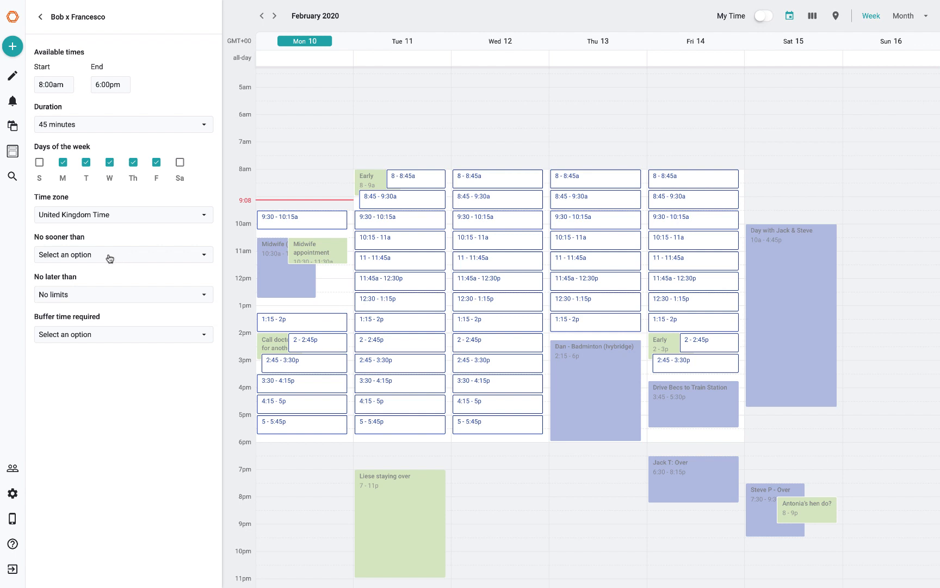
click(122, 254)
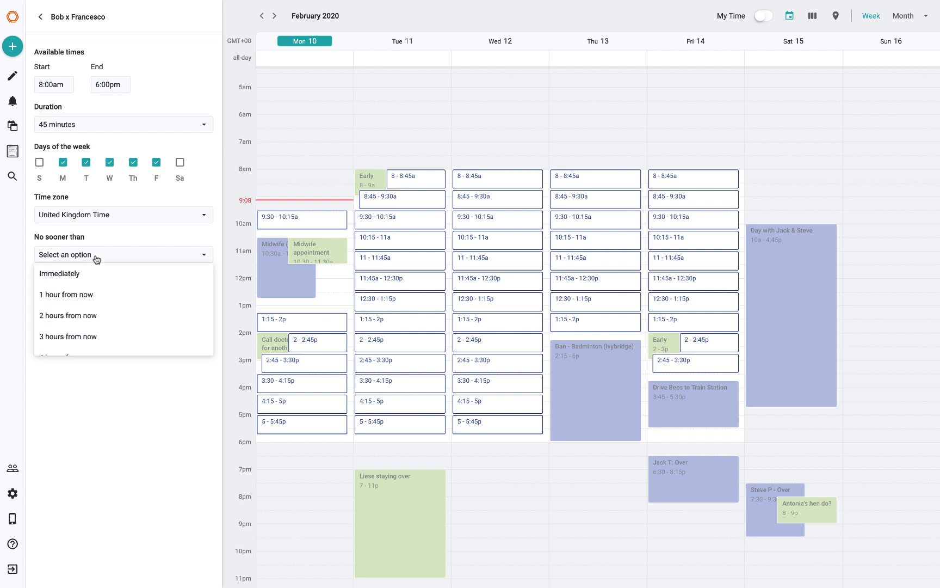
Step: Require two hours' notice, remove the booking-horizon limit, and set a 2-hour buffer
scroll(down, 3)
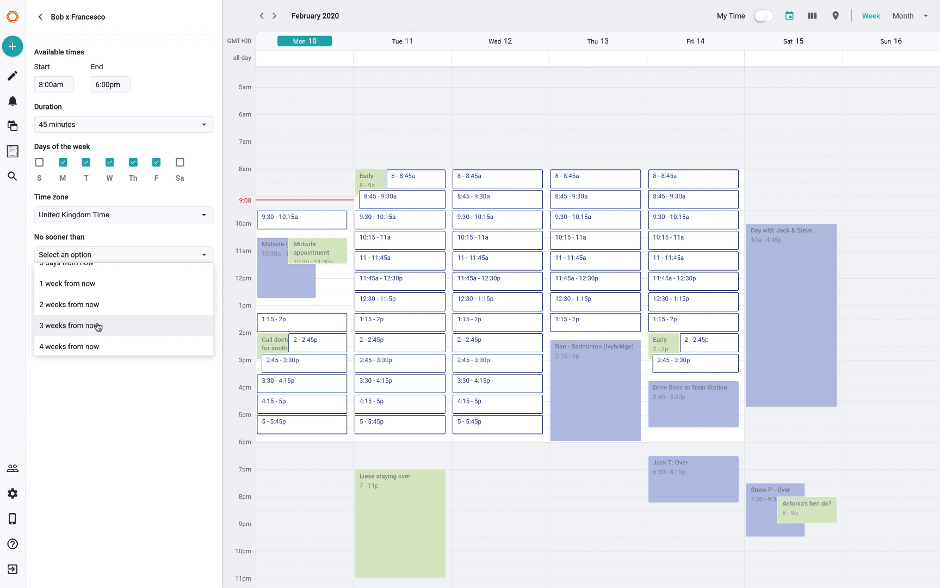
click(67, 283)
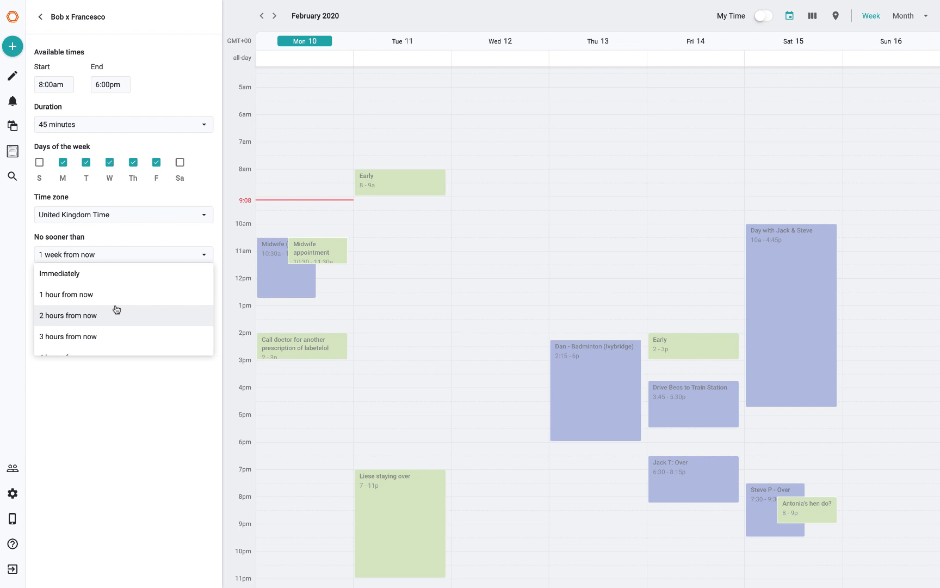
click(68, 315)
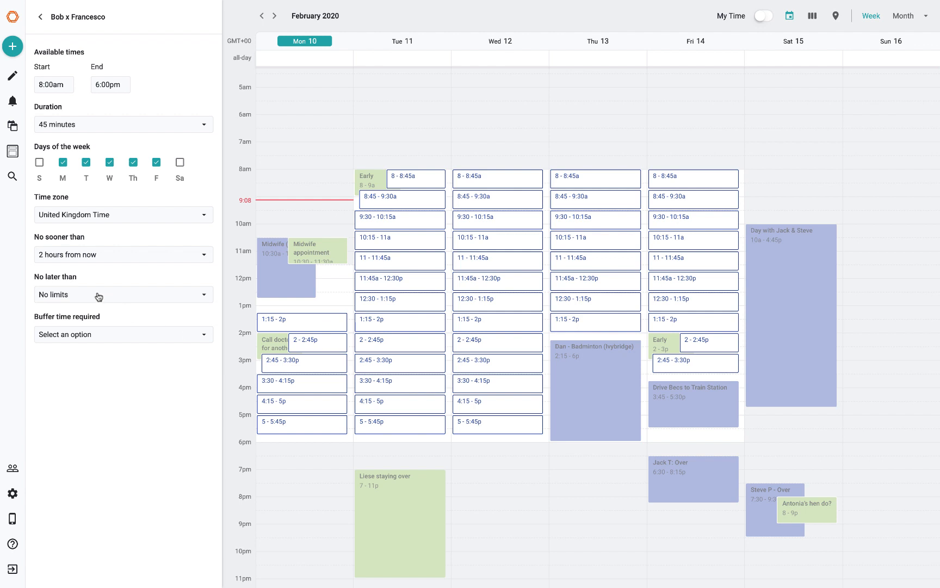
mouse_move(87, 296)
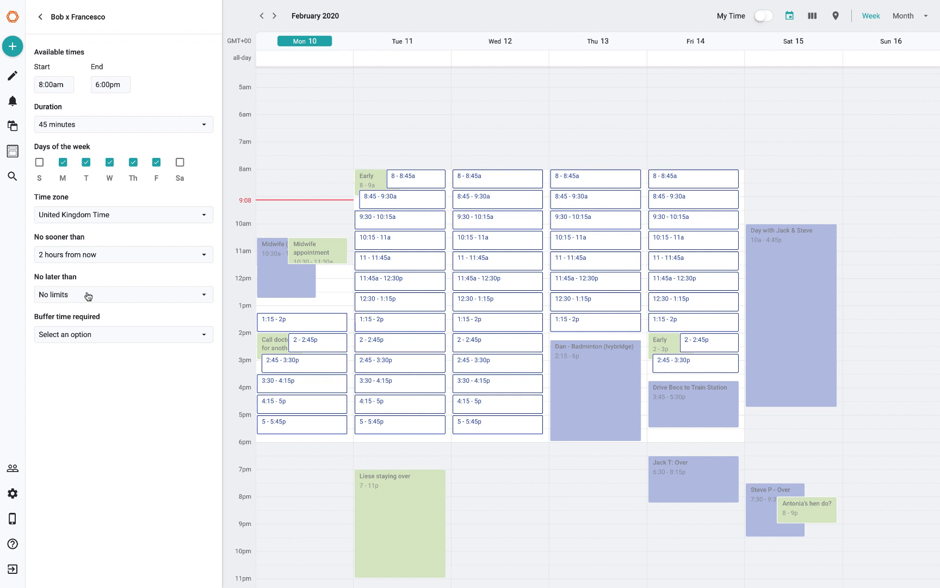
click(122, 294)
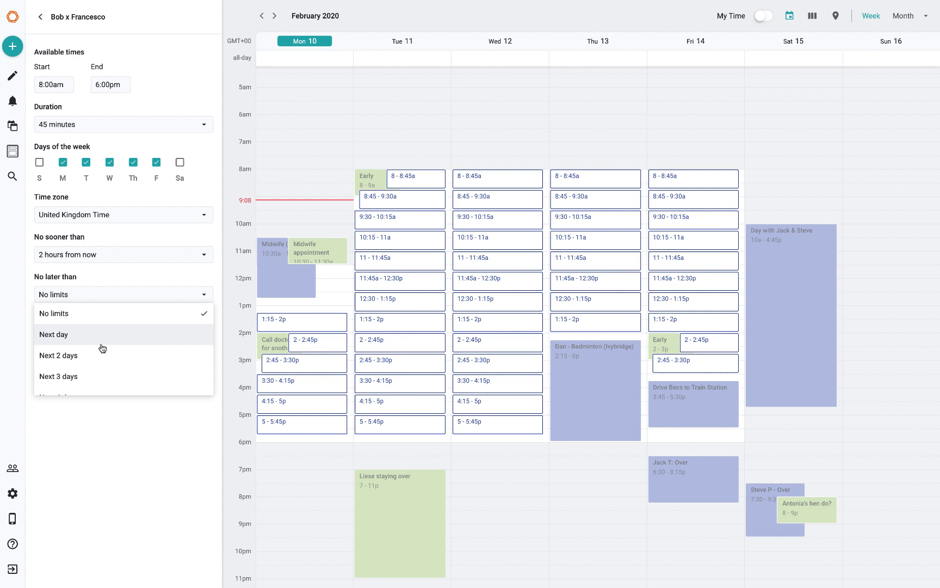
mouse_move(110, 363)
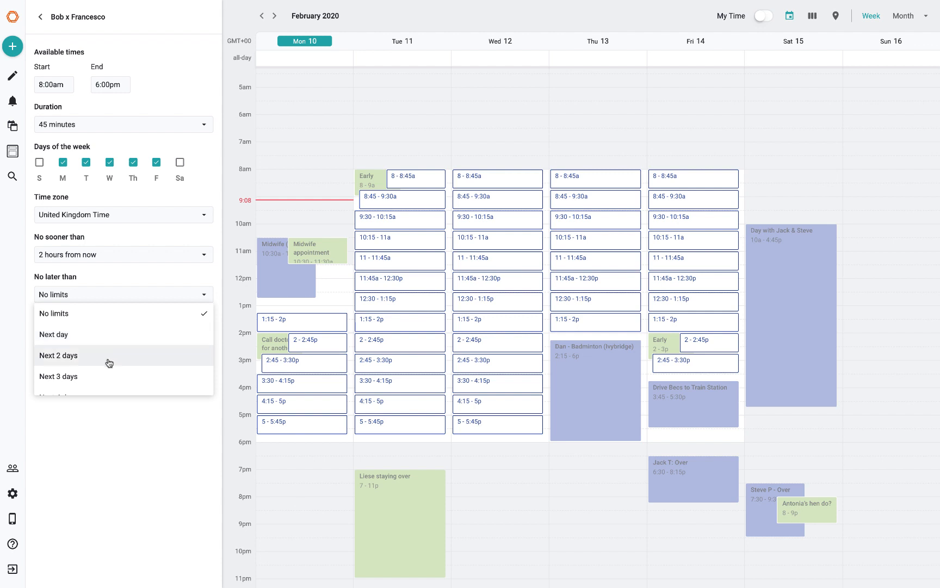
click(58, 354)
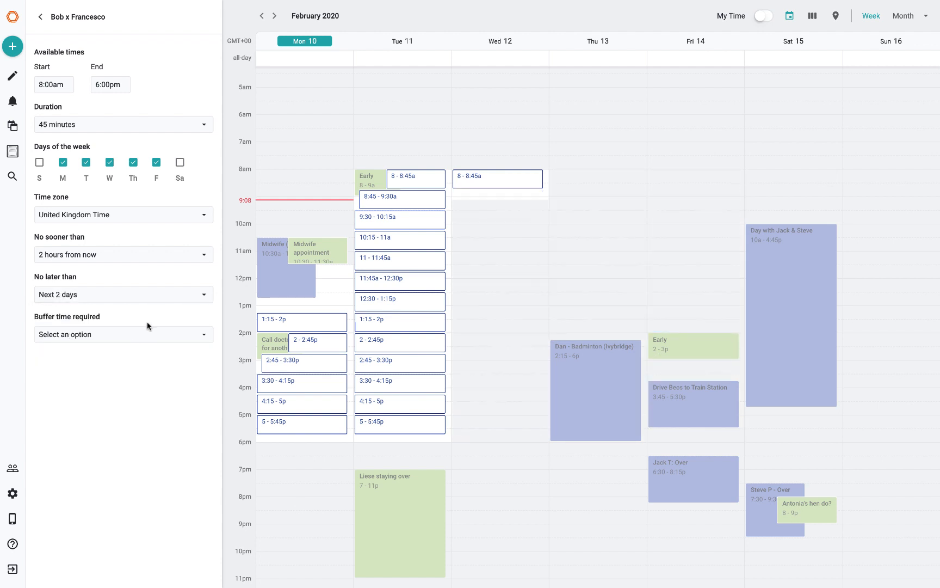
mouse_move(130, 300)
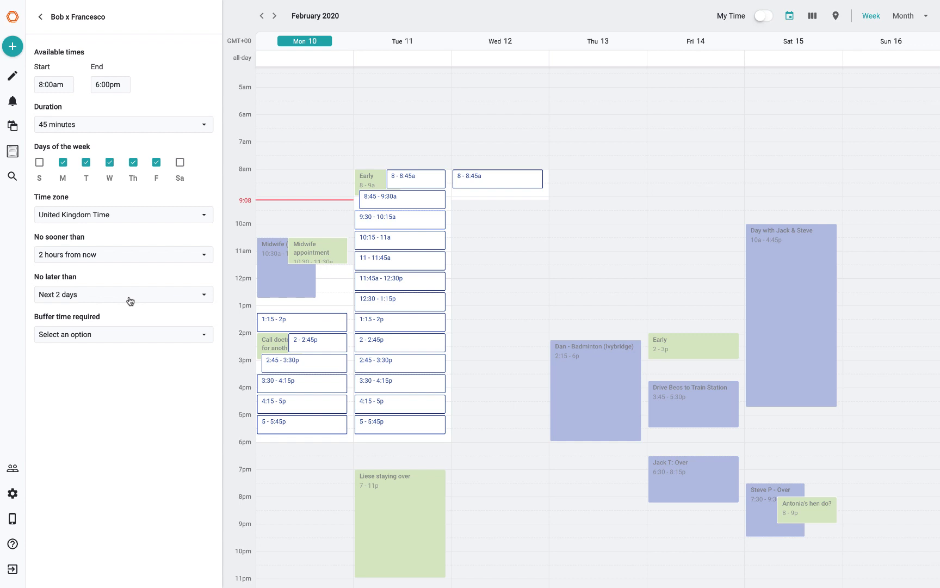
click(123, 294)
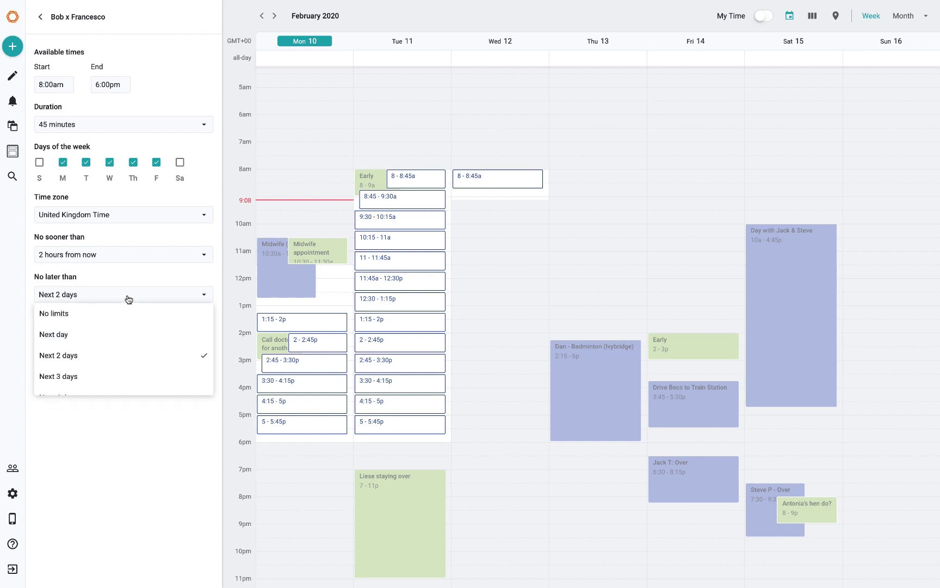
click(54, 313)
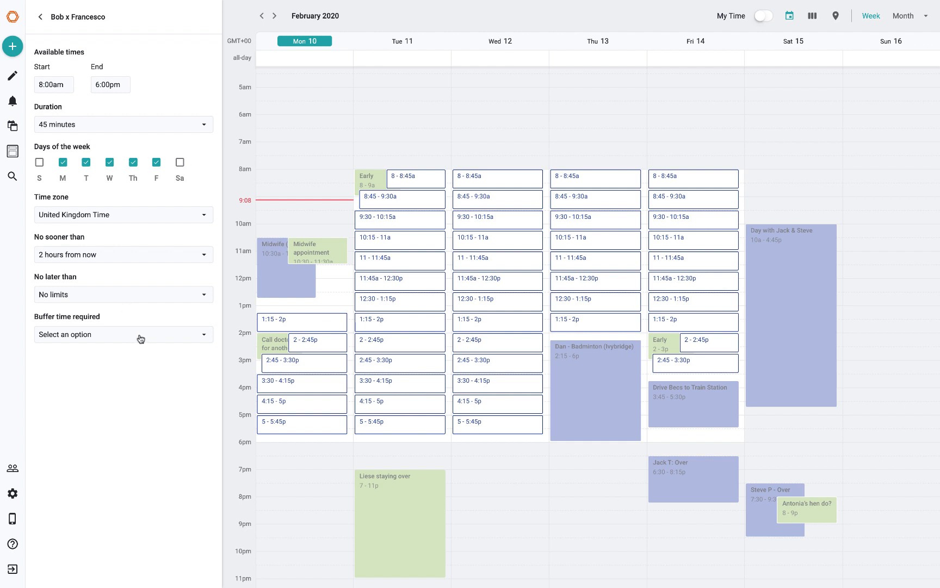
click(123, 334)
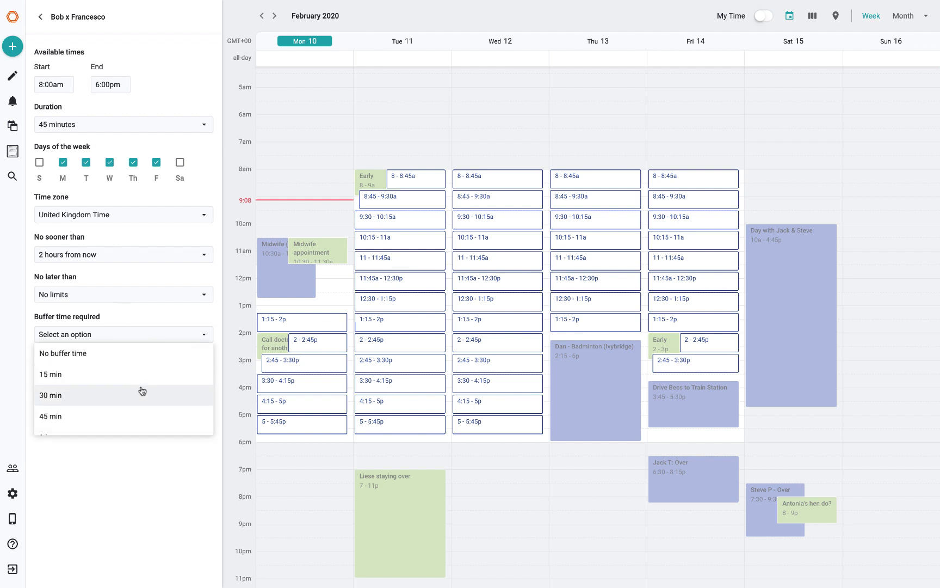
mouse_move(598, 331)
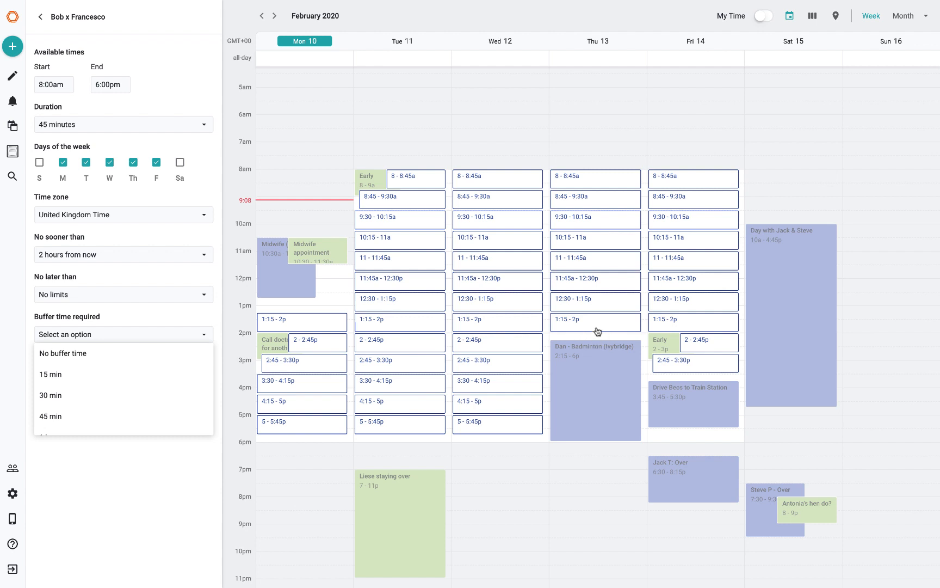
mouse_move(133, 409)
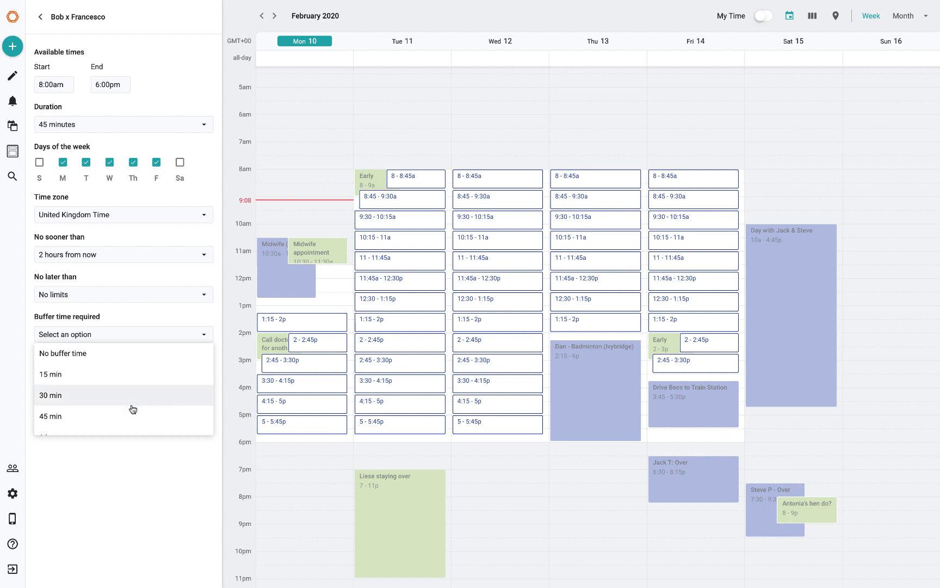
mouse_move(118, 405)
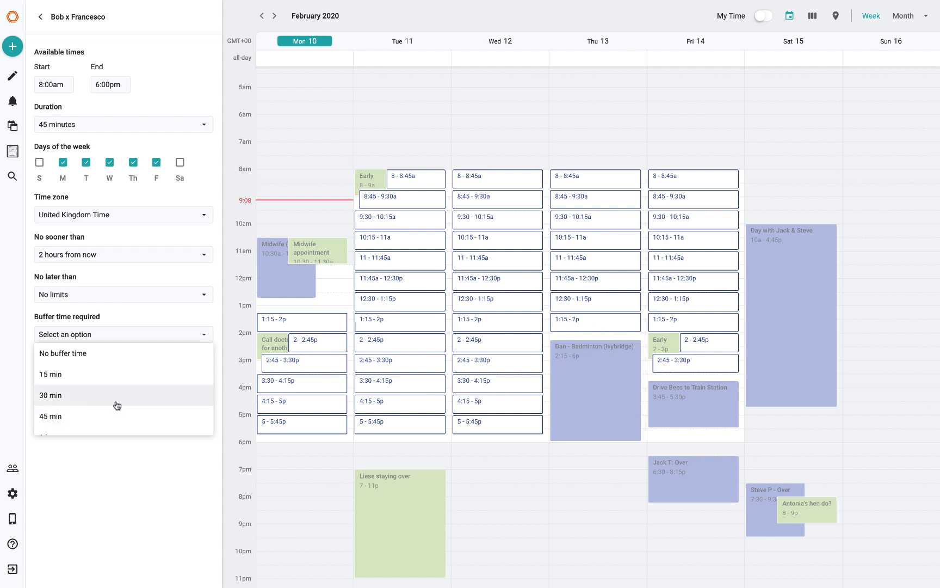
click(51, 395)
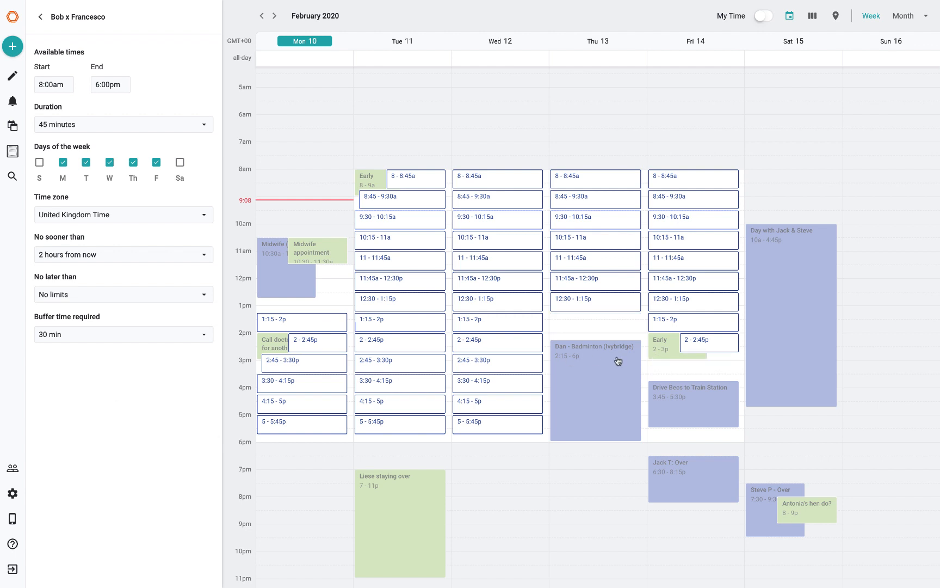
mouse_move(608, 335)
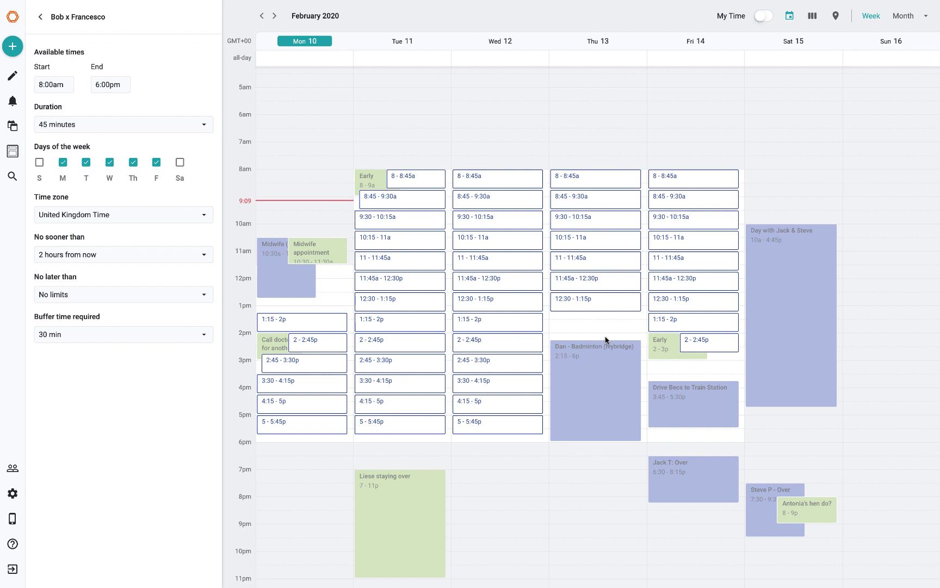
mouse_move(322, 321)
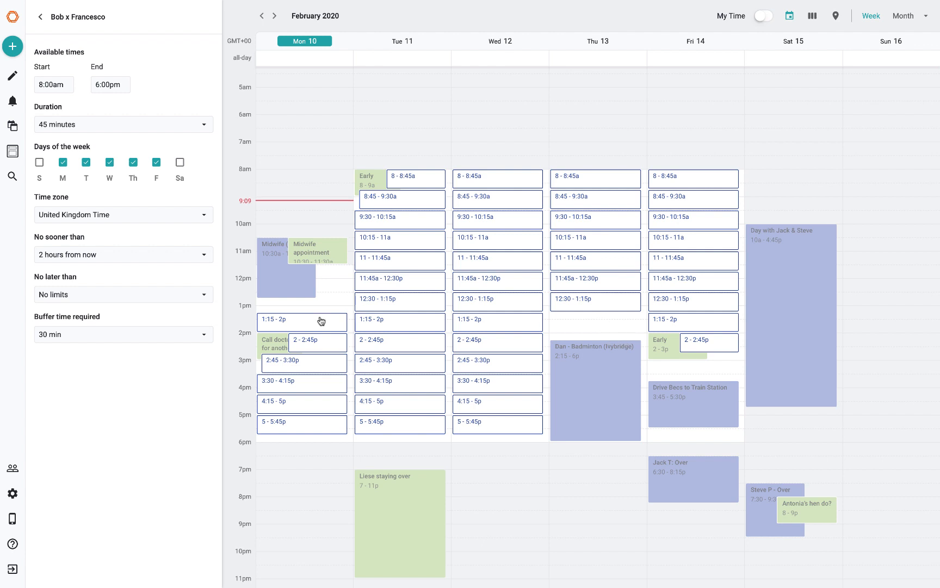
click(123, 334)
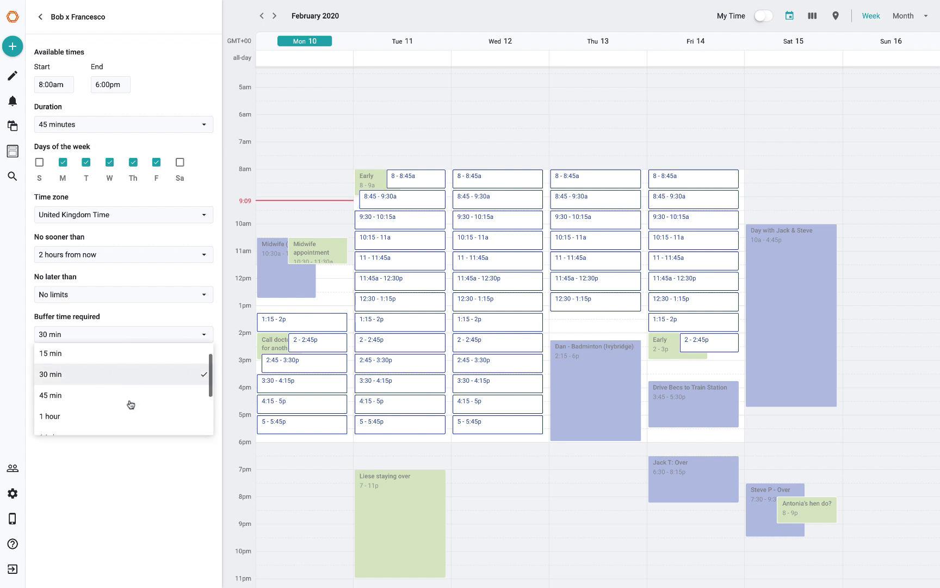
scroll(down, 3)
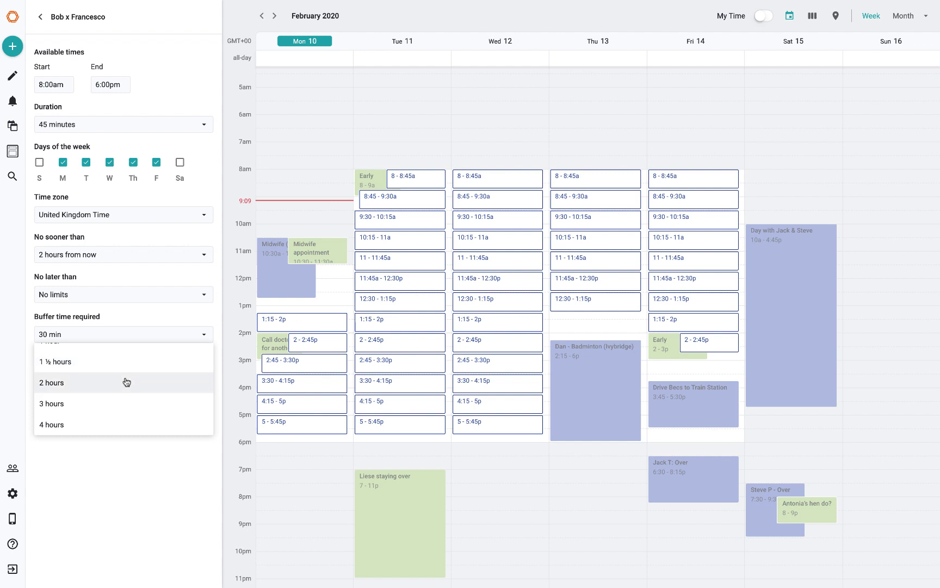
click(52, 382)
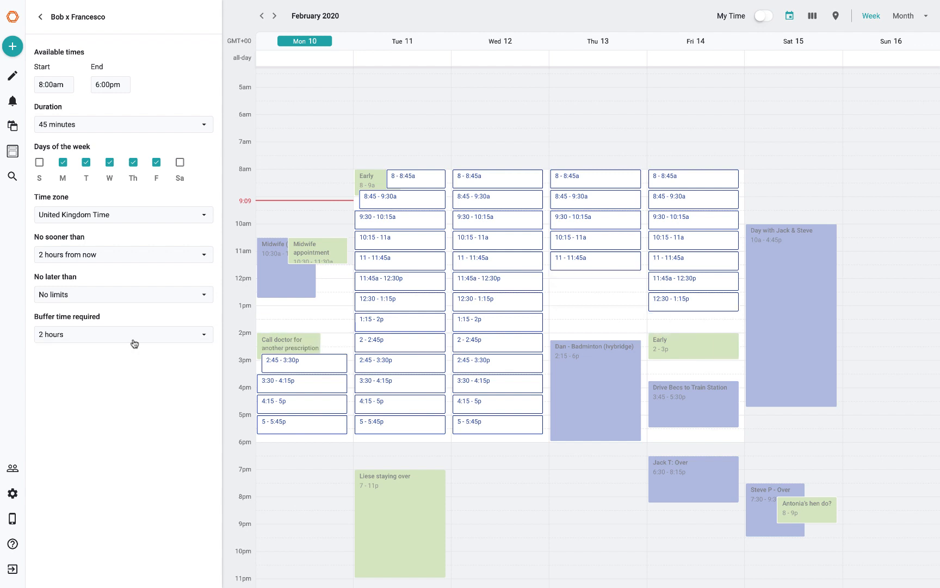
mouse_move(274, 16)
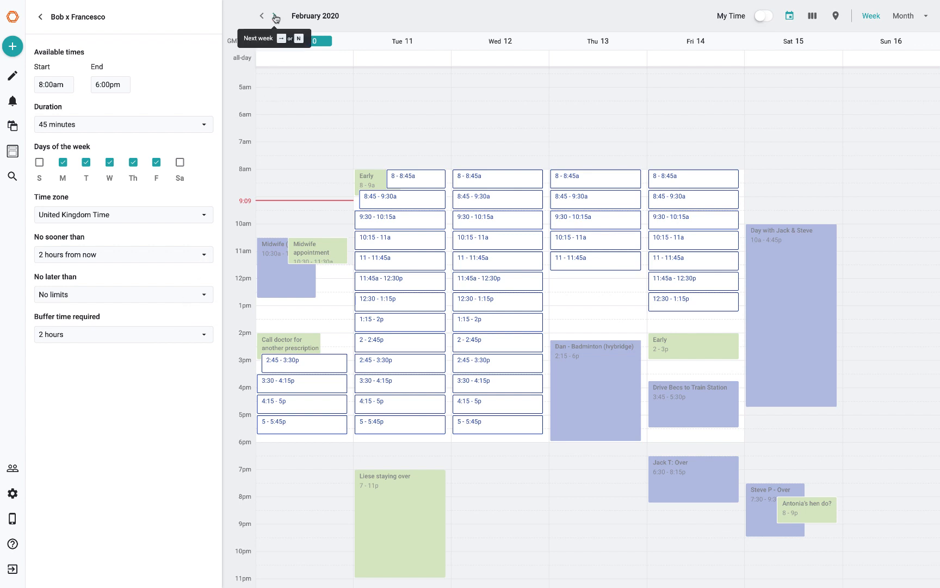
Step: Stop offering Tuesday and Thursday times and return to the link overview
click(274, 16)
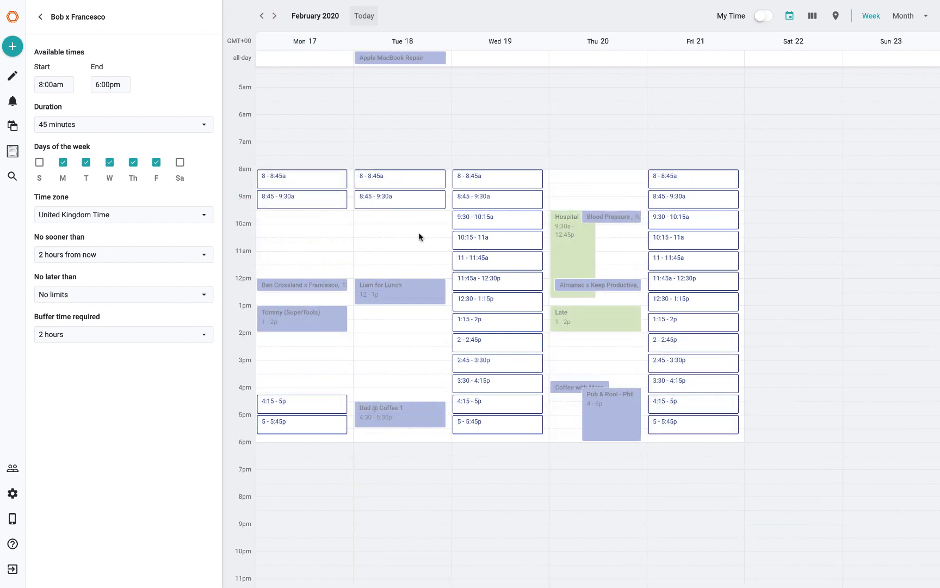
mouse_move(376, 252)
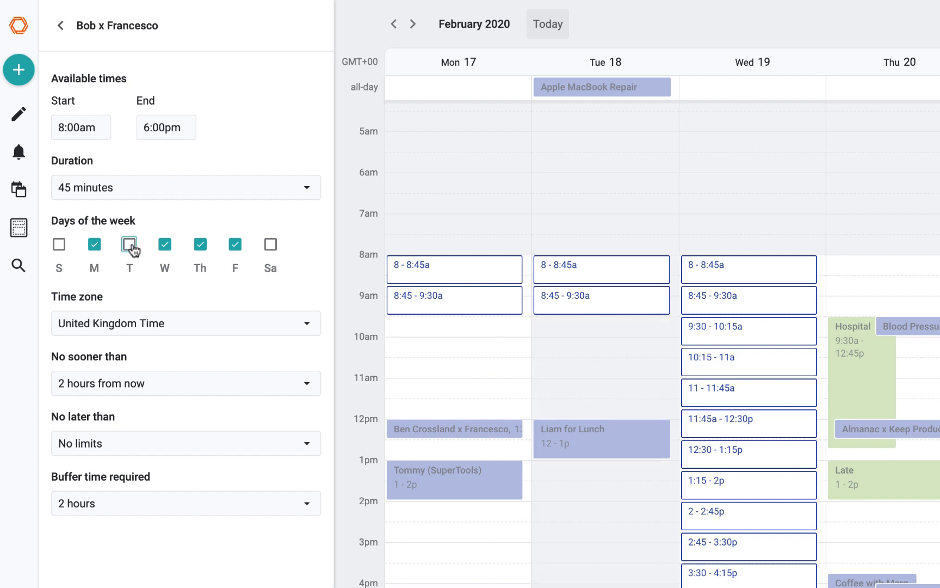
click(129, 243)
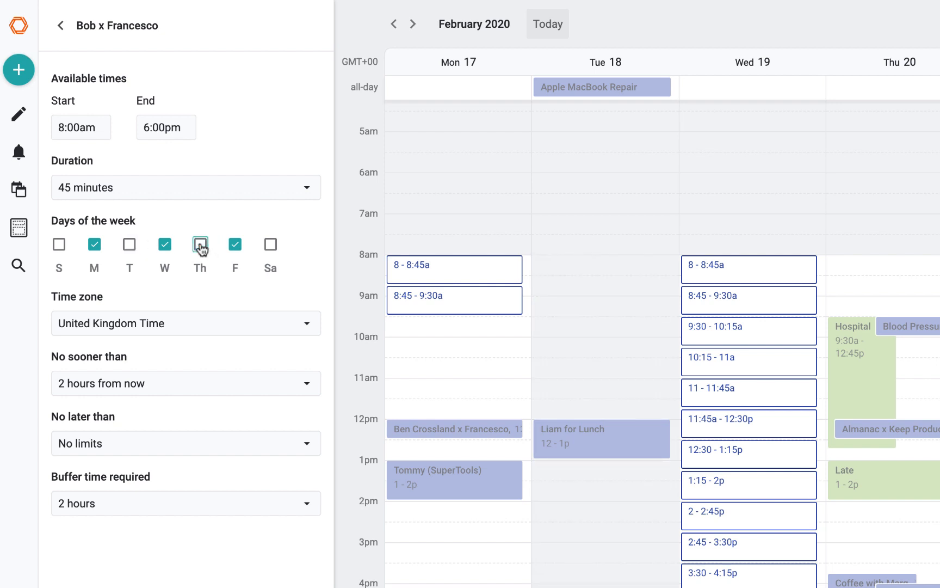
click(200, 243)
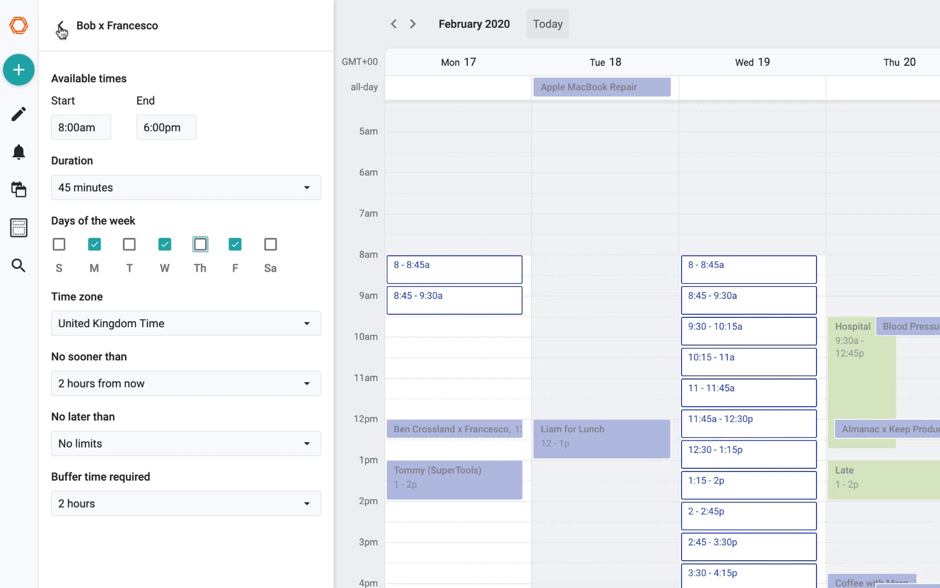
click(60, 31)
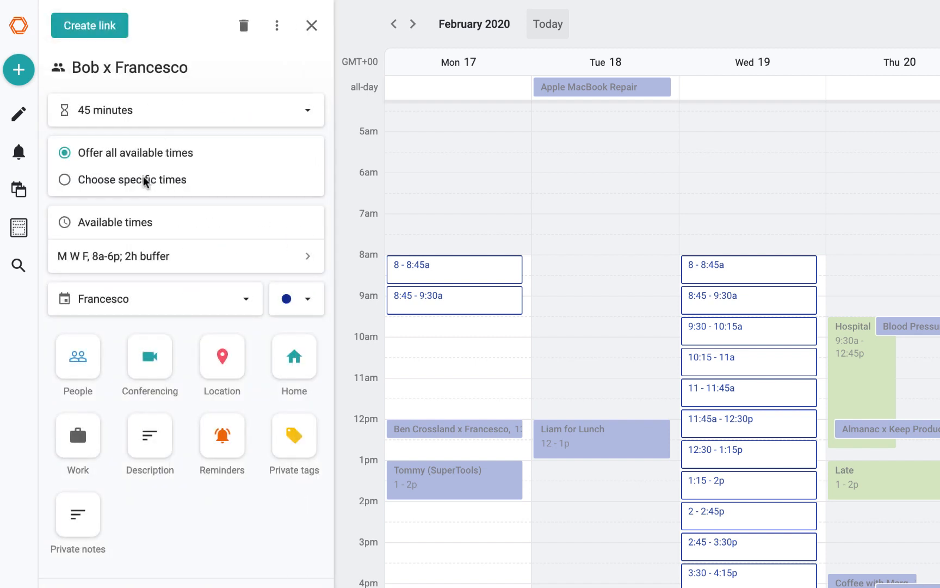
Step: Switch to hand-picked times and advance the calendar to the week of March 9
click(64, 180)
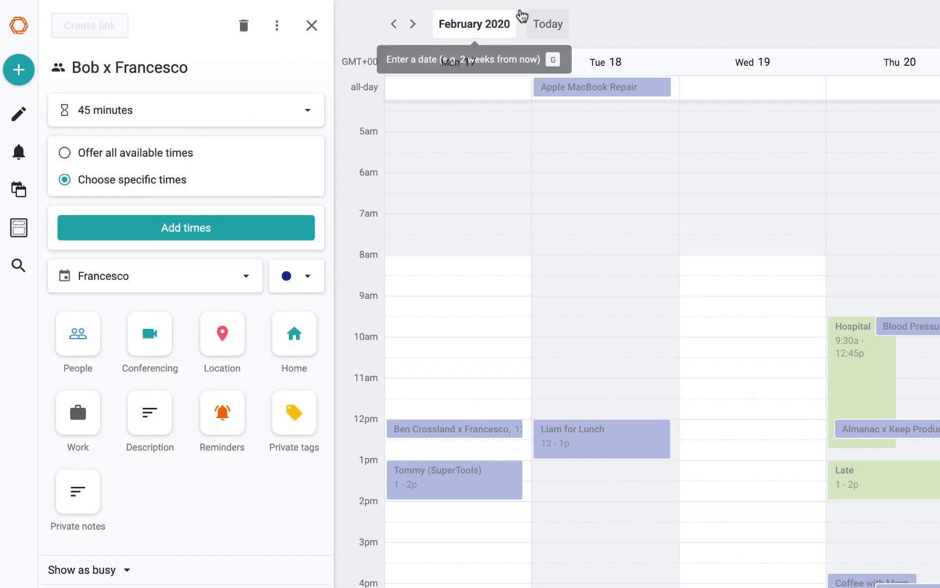
click(413, 24)
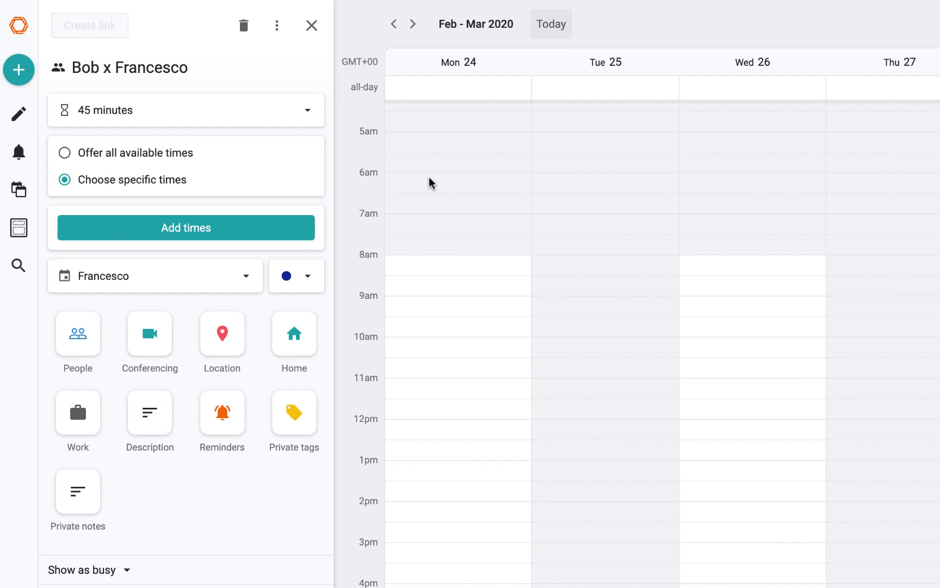
mouse_move(231, 122)
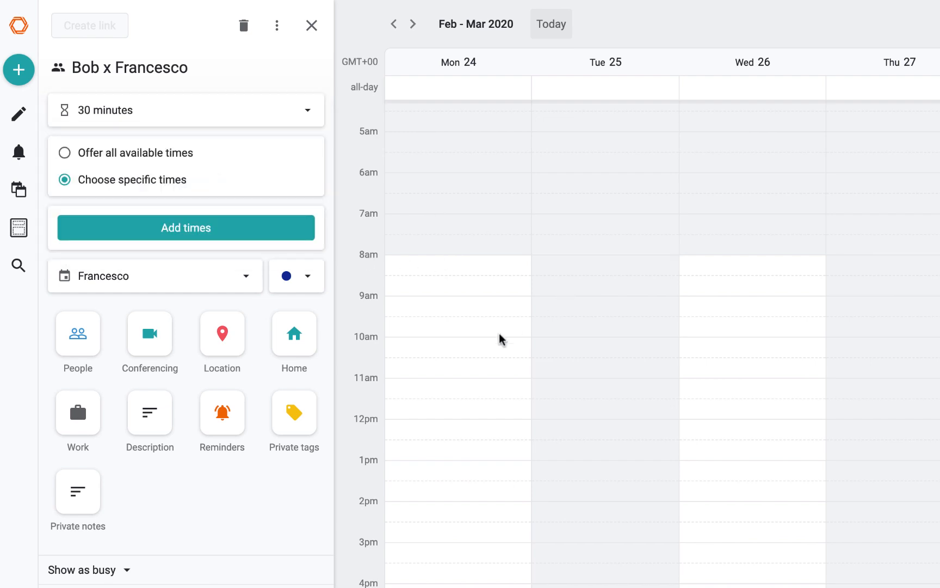
mouse_move(446, 576)
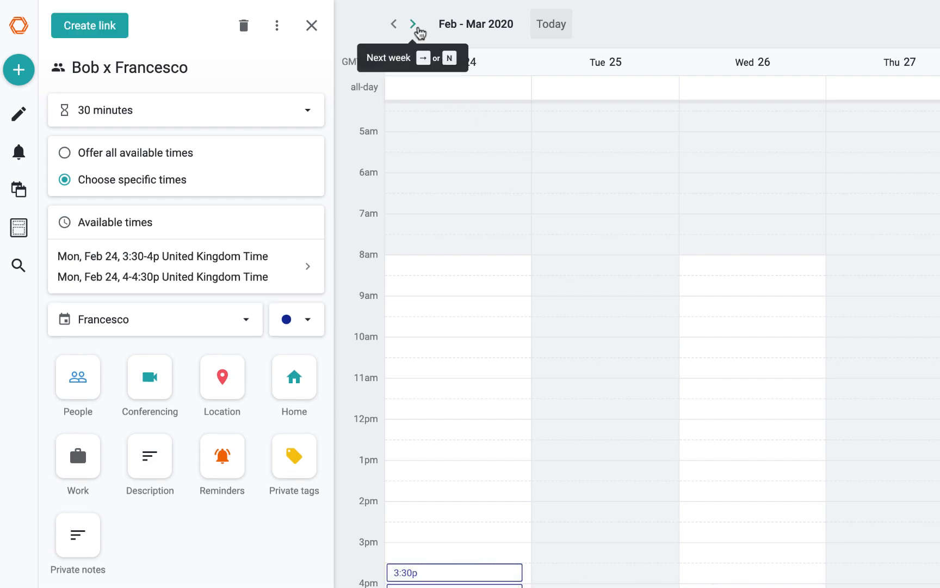
click(413, 24)
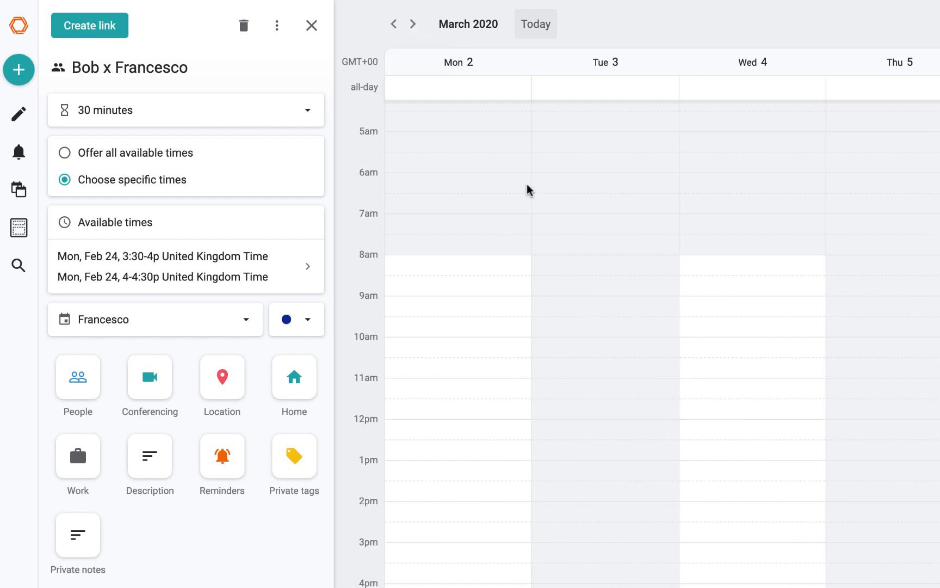
click(413, 24)
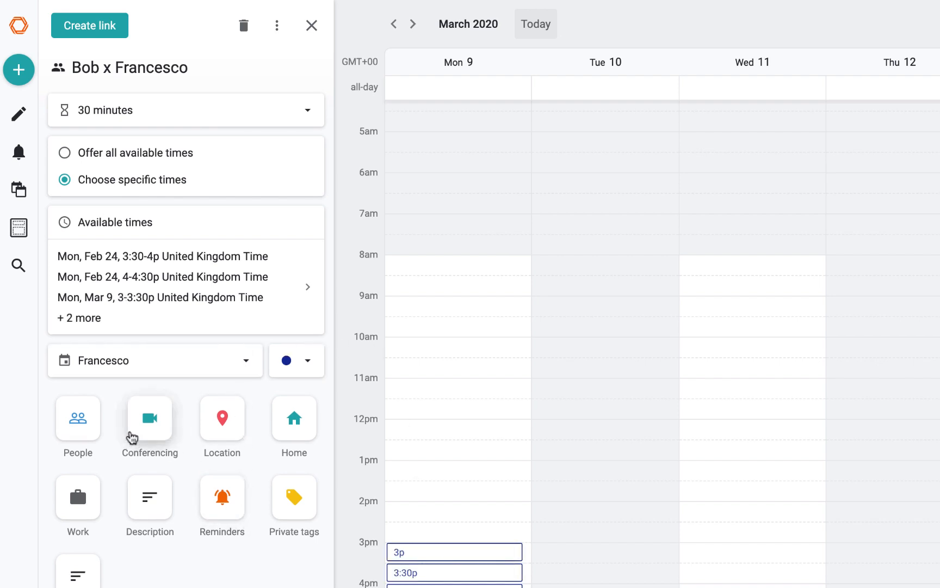
mouse_move(77, 416)
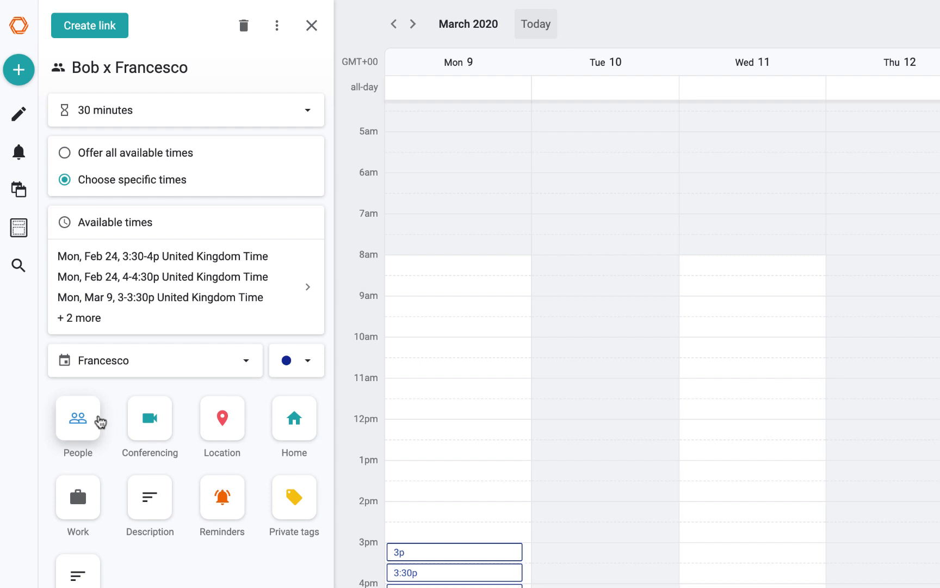
mouse_move(170, 412)
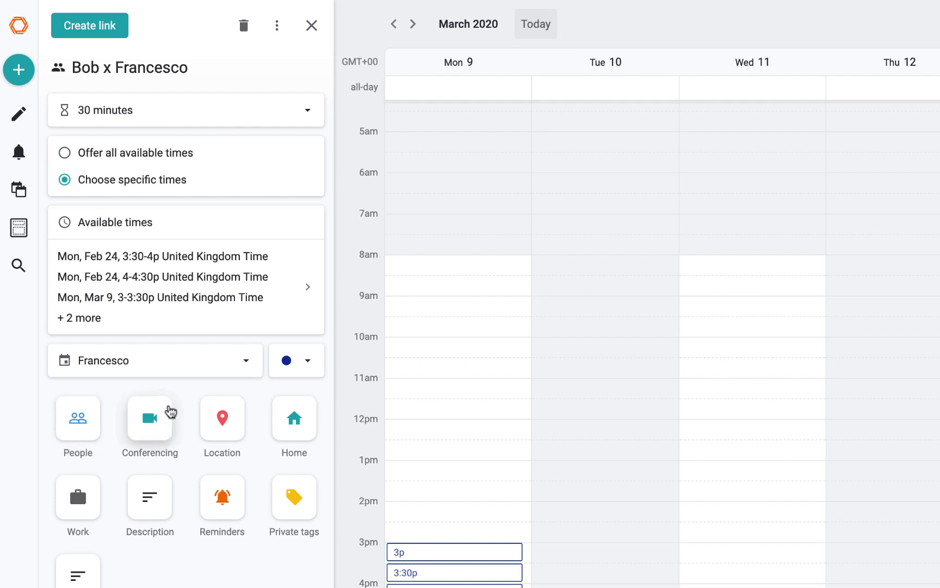
mouse_move(294, 417)
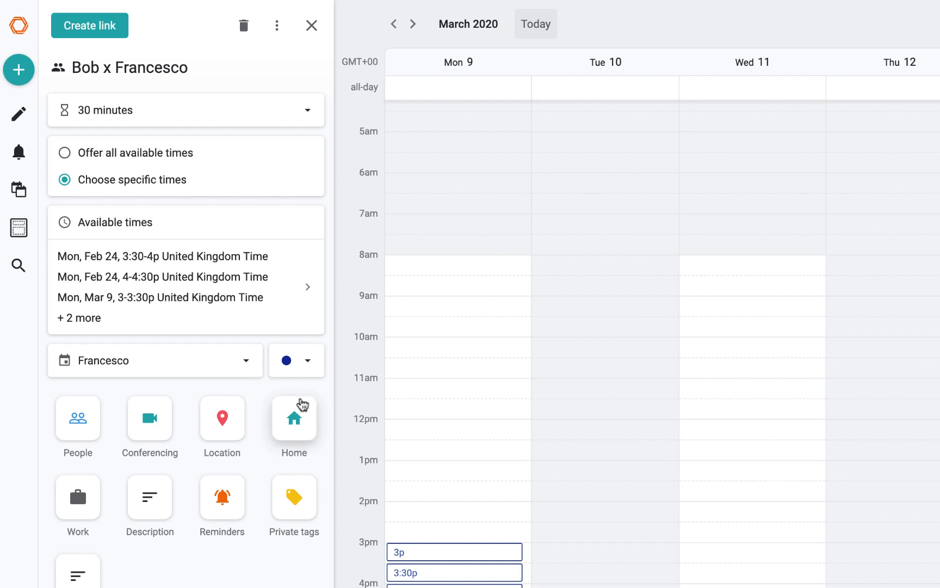
mouse_move(200, 513)
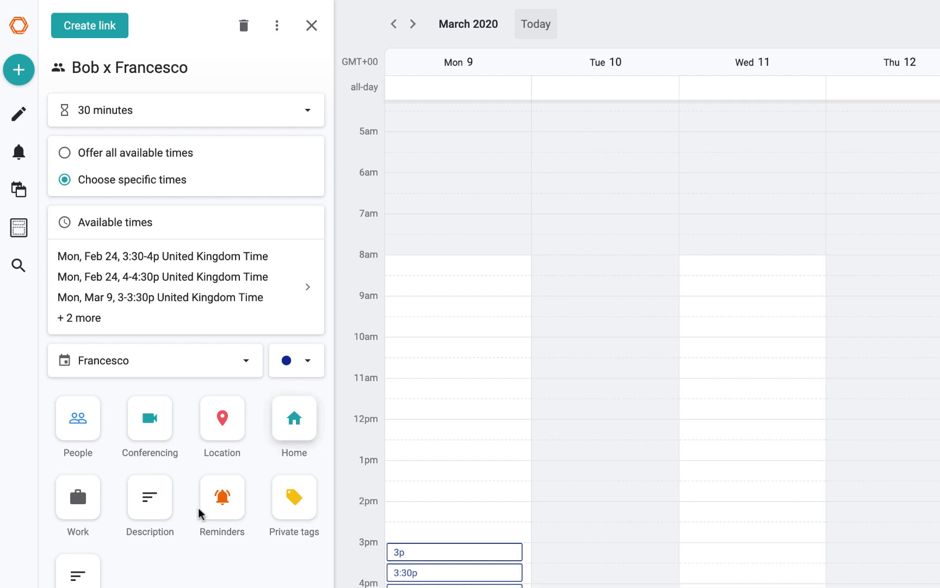
mouse_move(149, 497)
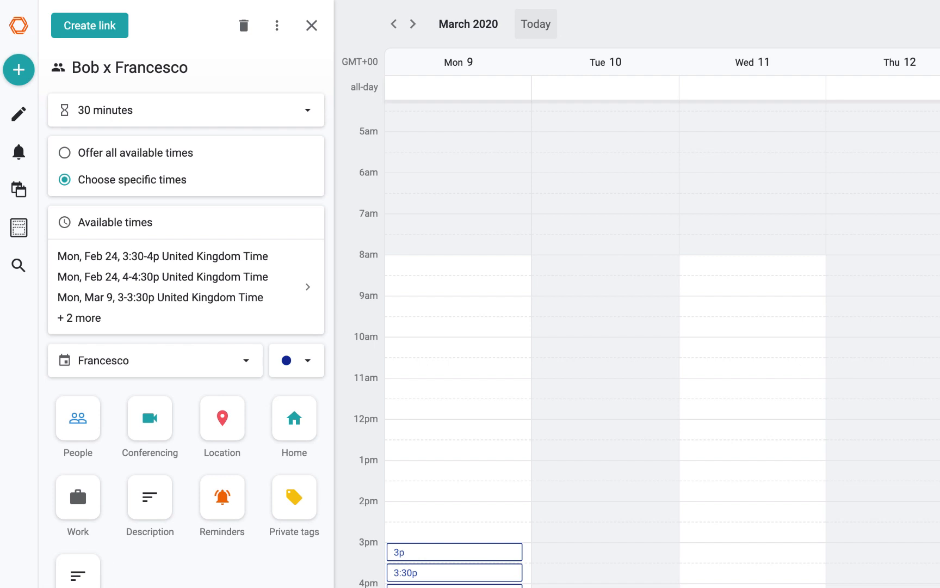
Step: Create the Bob x Francesco link and copy its woven.com address
click(89, 25)
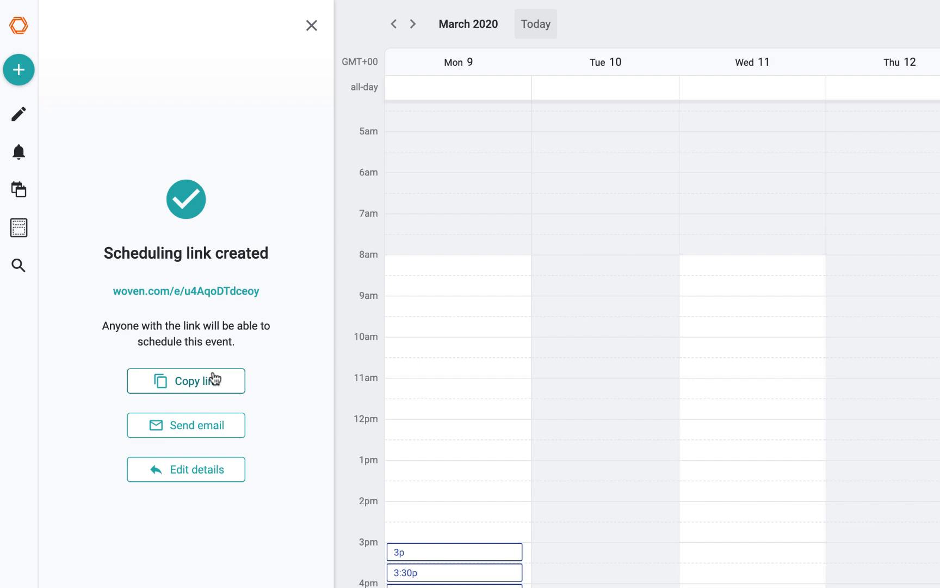
click(187, 381)
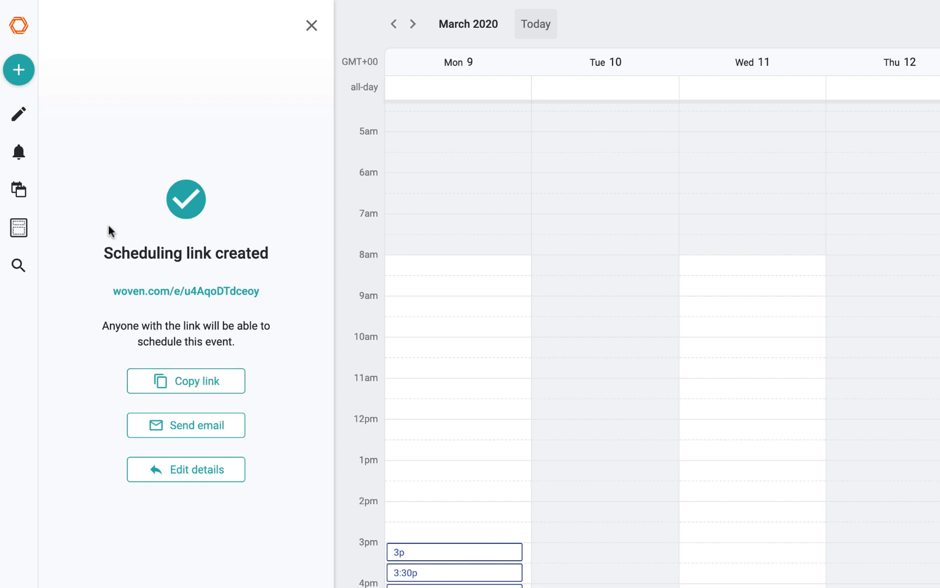
mouse_move(19, 114)
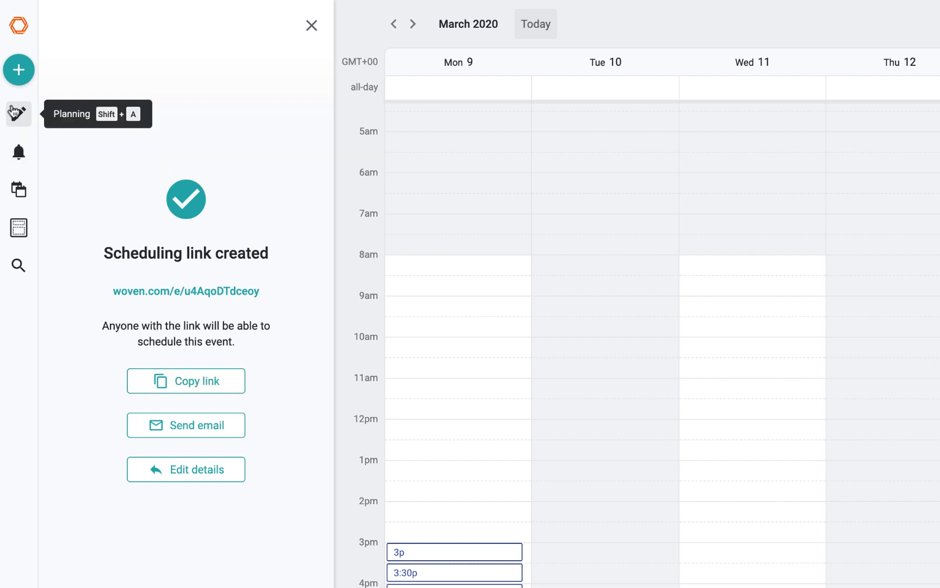
Step: Reopen Bob x Francesco from Planning and bring the calendar to the Feb 24 week
click(19, 113)
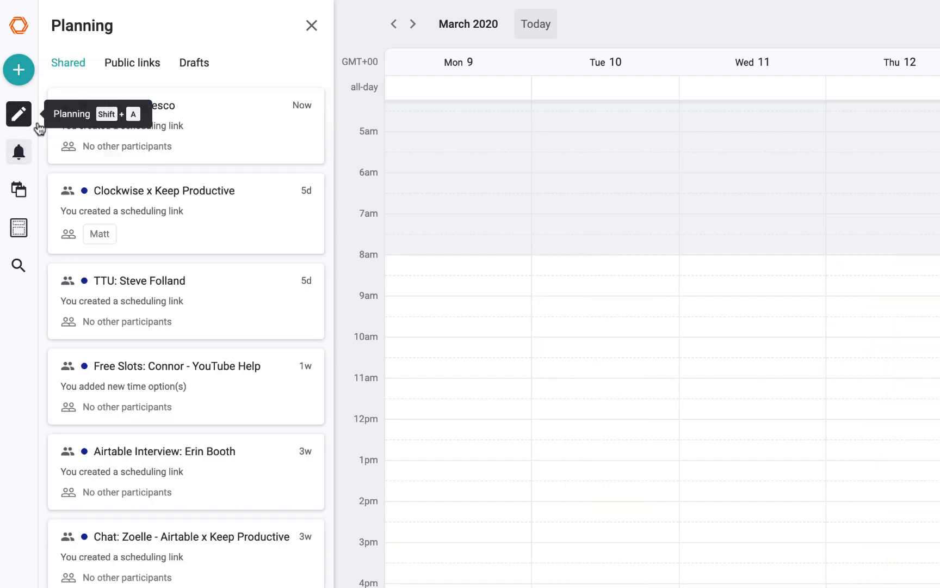
click(162, 105)
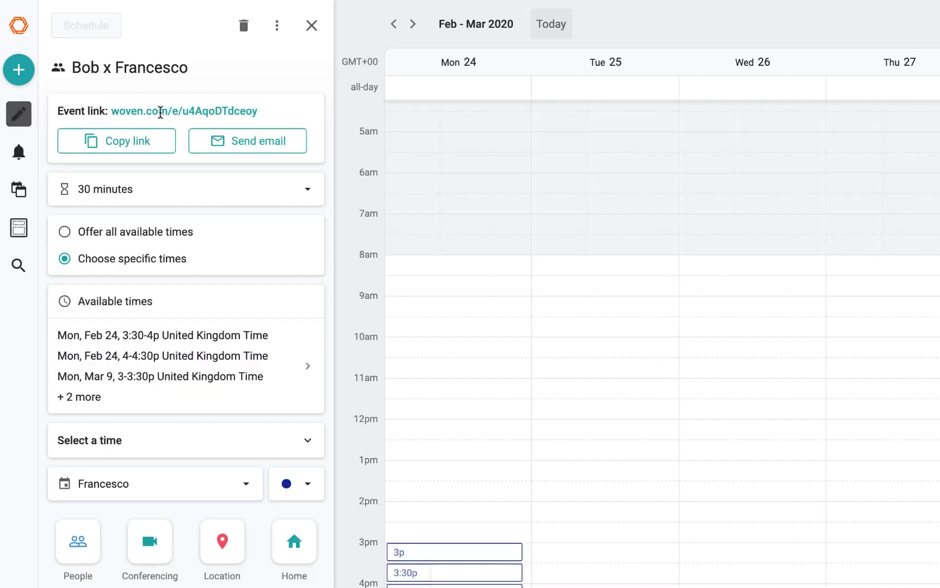
mouse_move(395, 24)
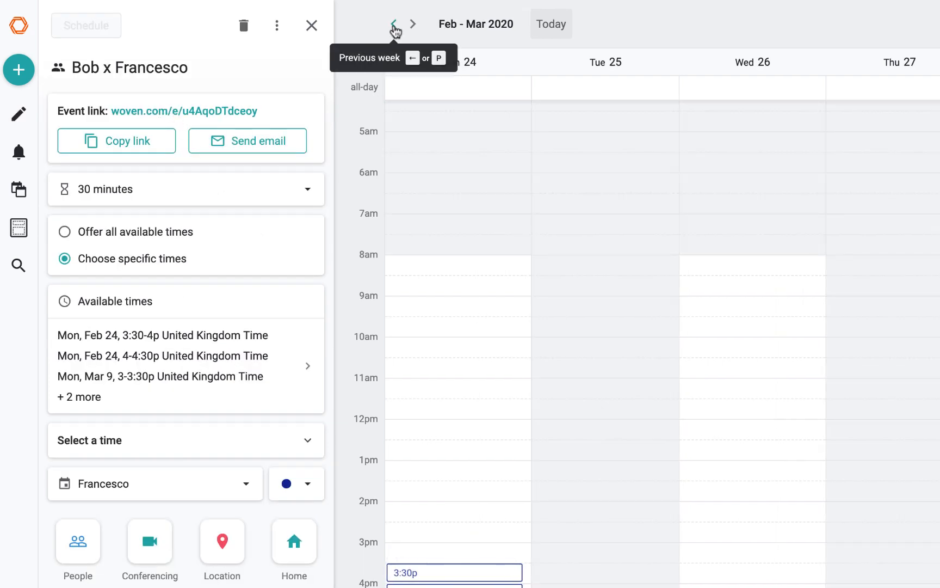
click(395, 24)
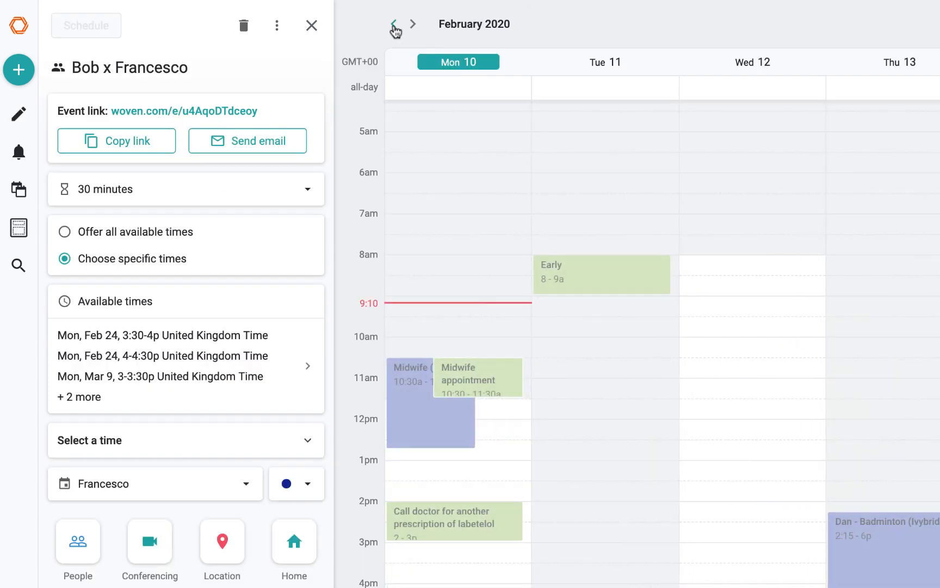
click(414, 24)
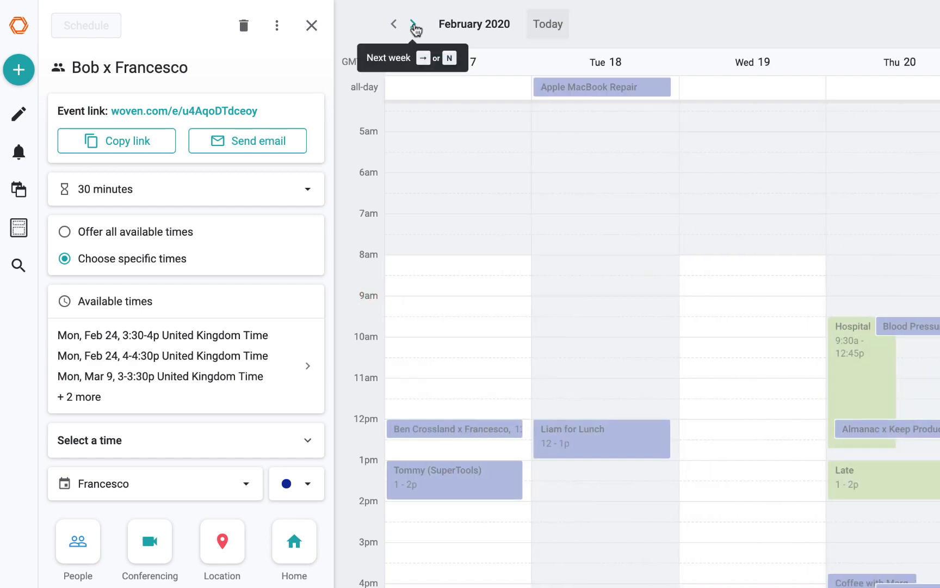
click(416, 24)
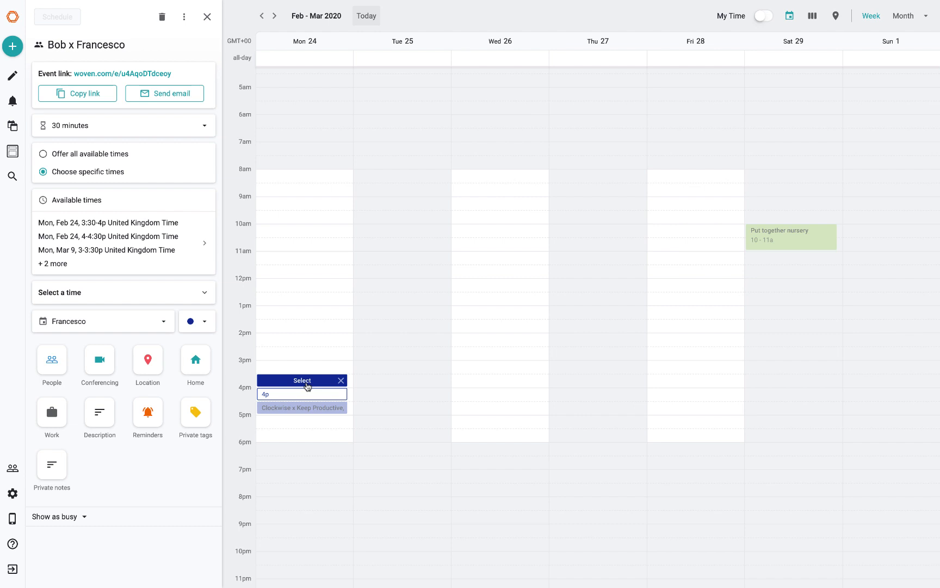
mouse_move(303, 366)
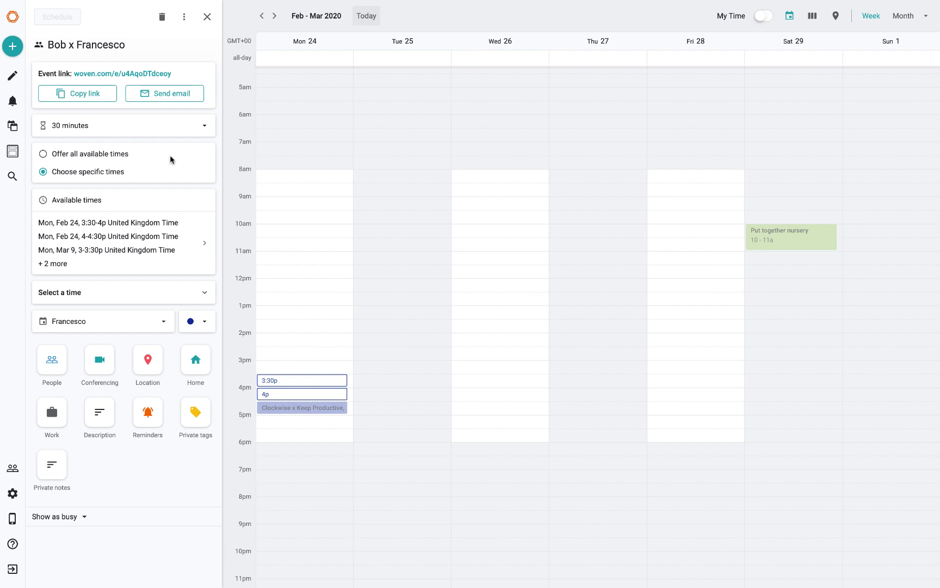
mouse_move(182, 102)
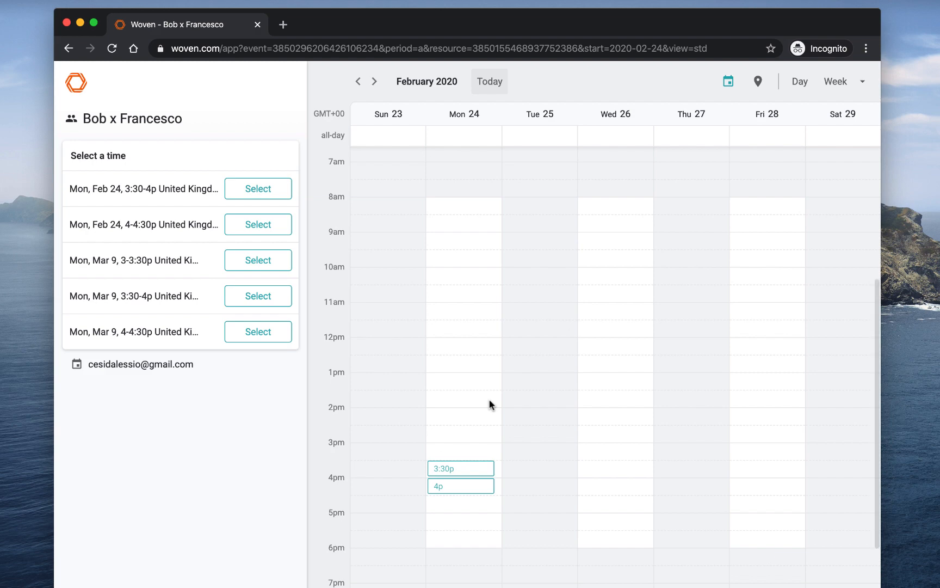
mouse_move(504, 457)
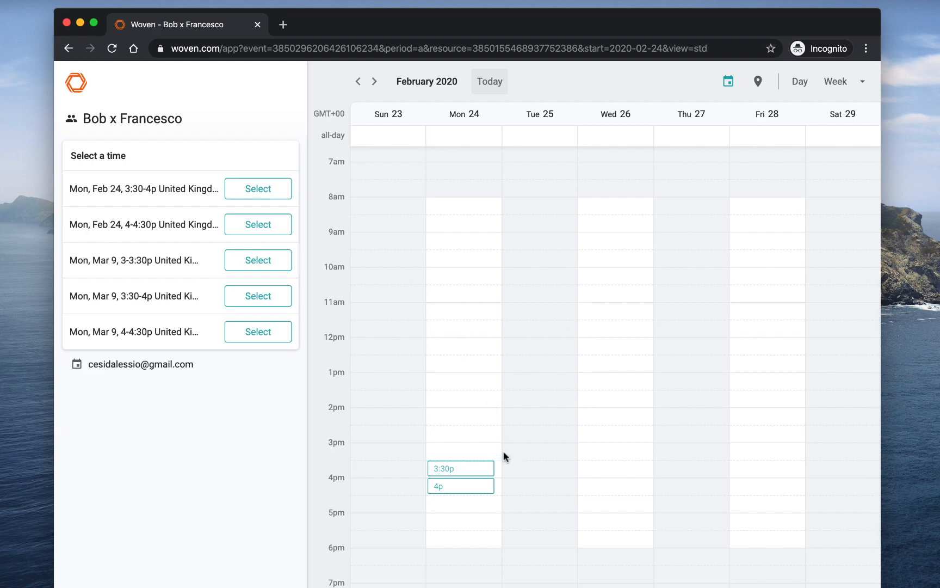
mouse_move(462, 470)
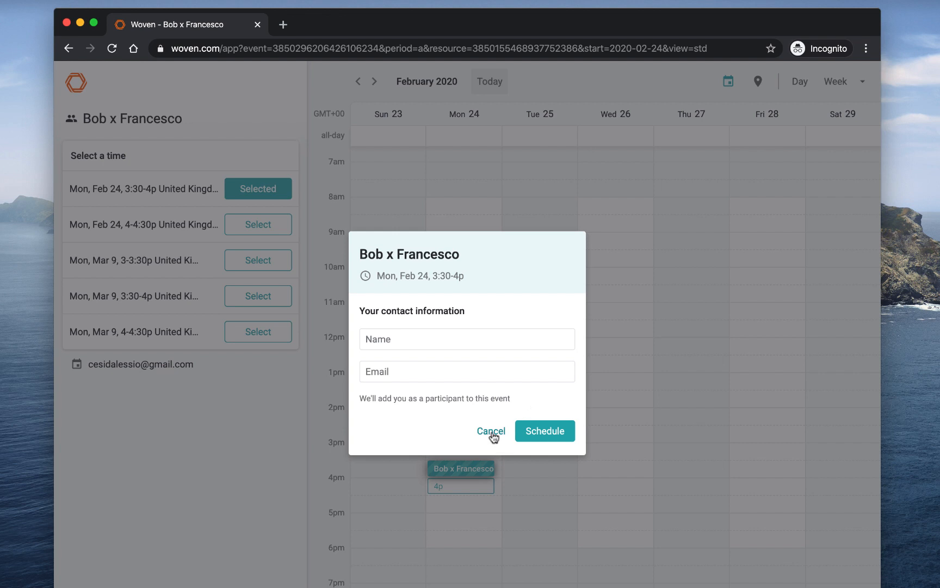
Step: Dismiss the guest contact form, switch to three days, and pick Monday Feb 24 3:30pm
click(490, 430)
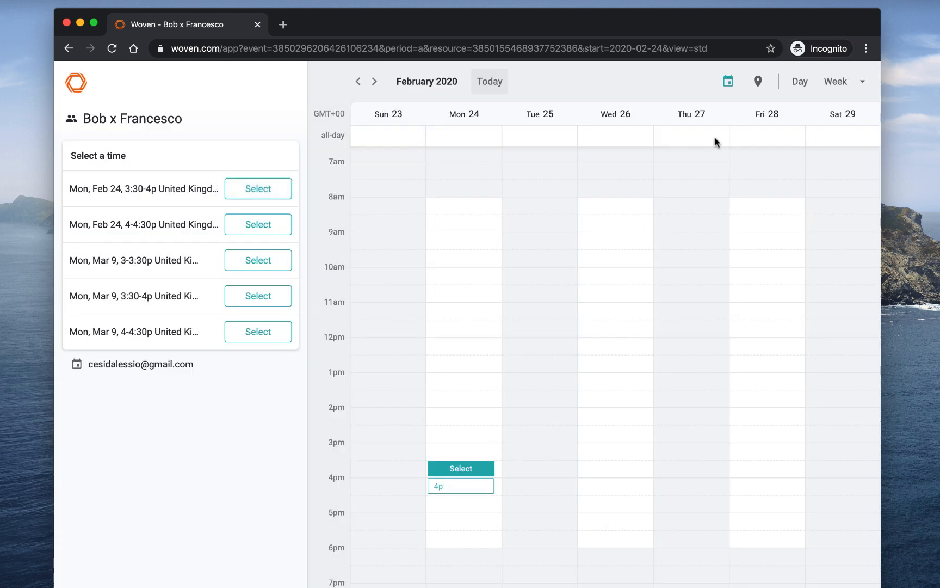
click(836, 82)
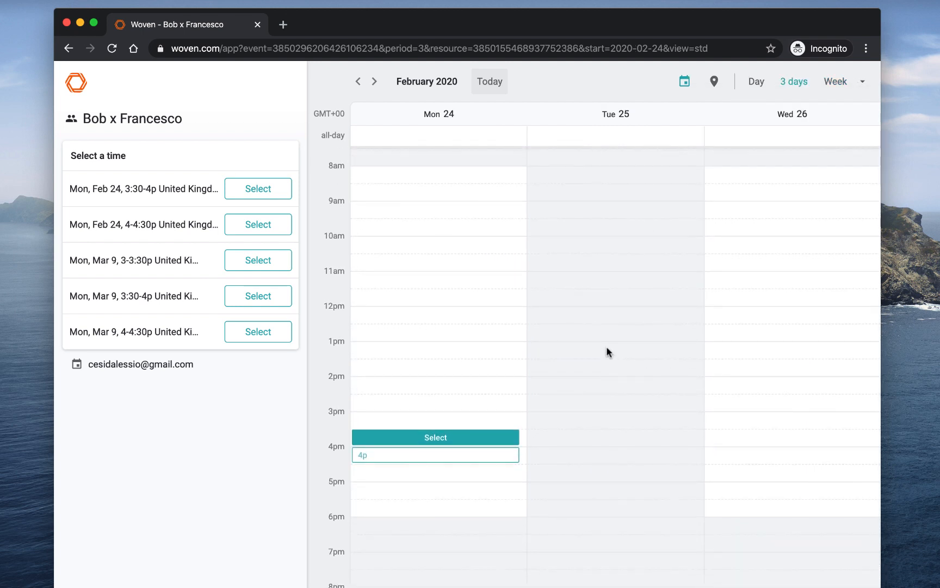
mouse_move(294, 295)
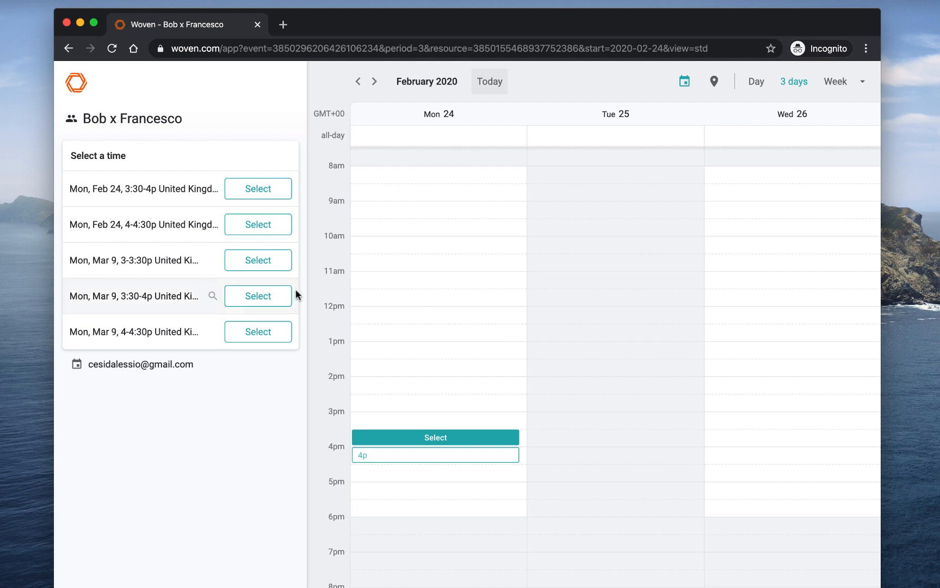
mouse_move(552, 200)
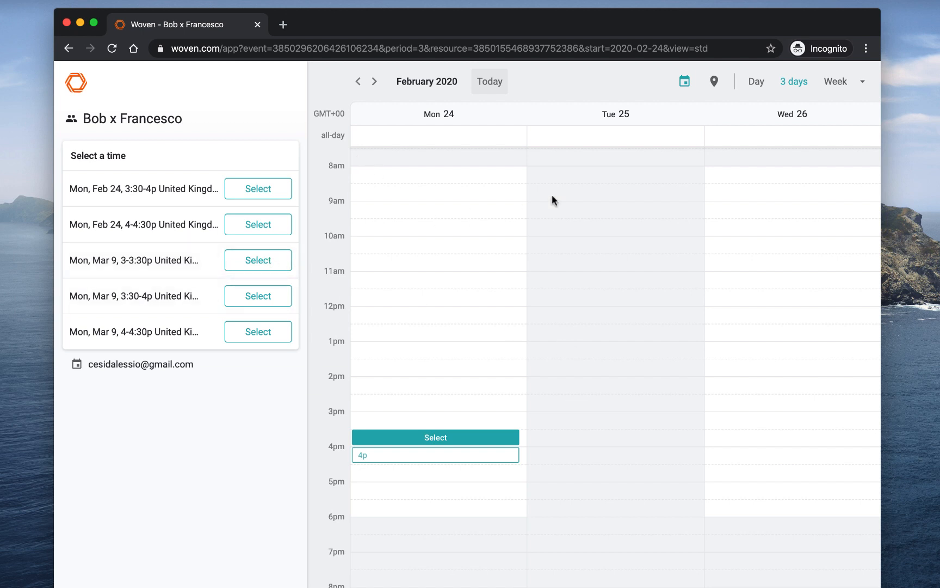
mouse_move(459, 431)
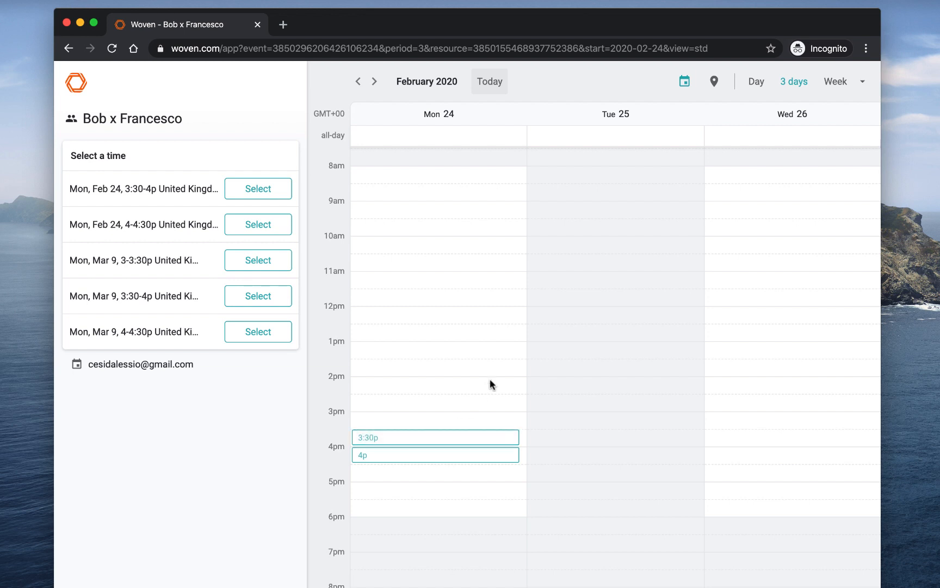
mouse_move(501, 310)
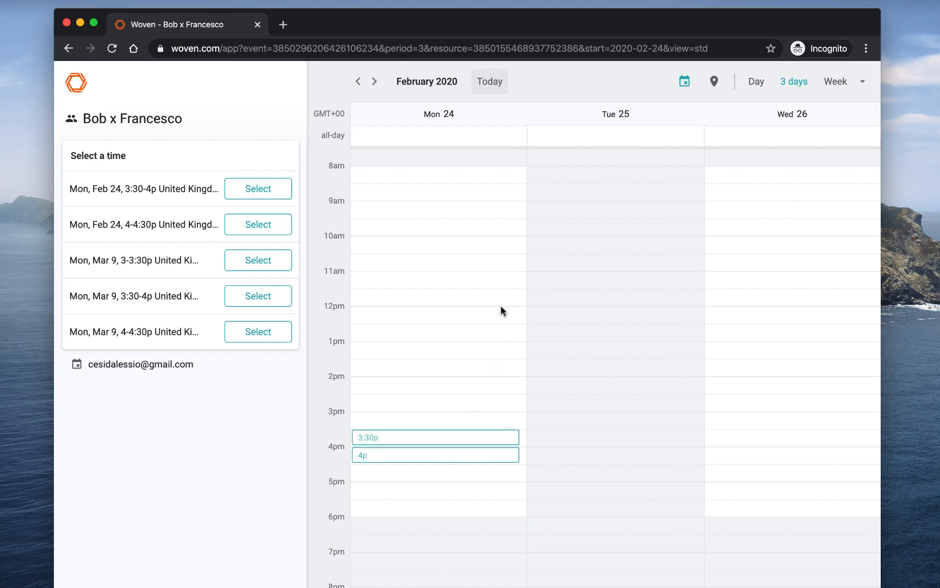
mouse_move(642, 295)
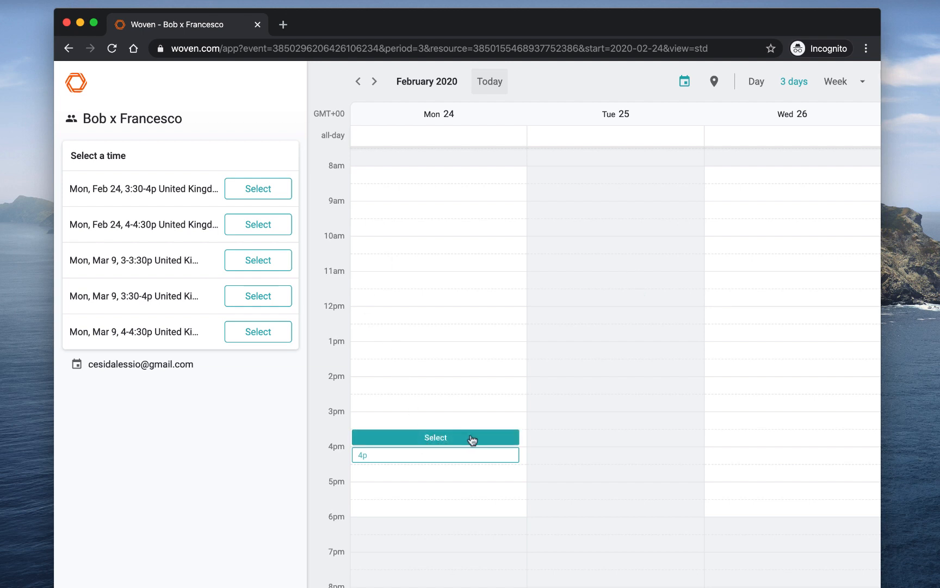
click(435, 437)
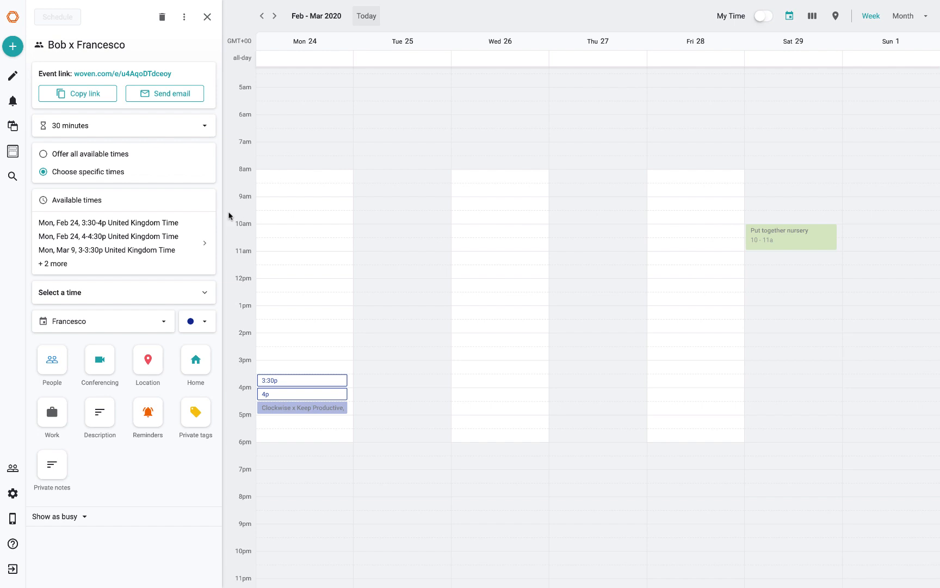
mouse_move(13, 47)
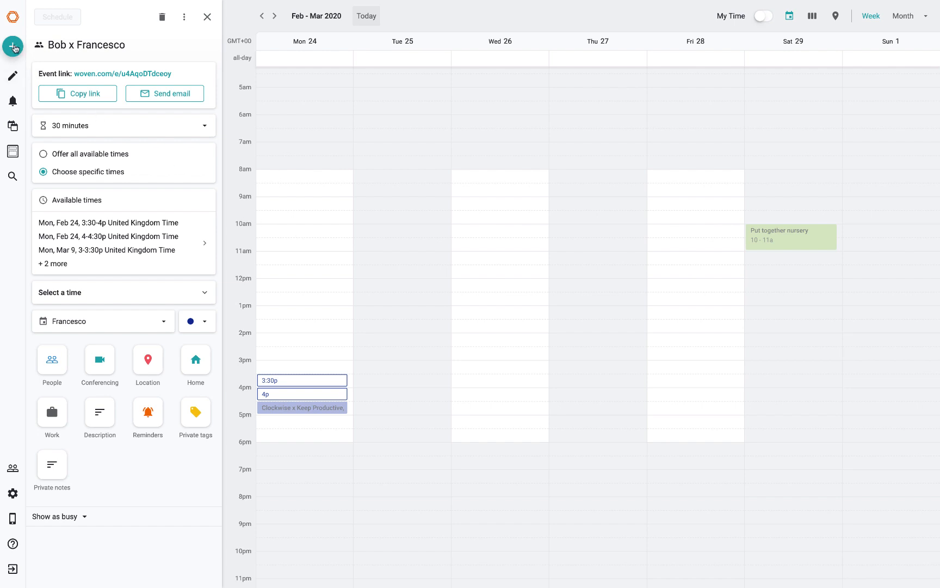
Step: Reopen Woven's create menu listing new event, scheduling links, group poll and template
click(13, 46)
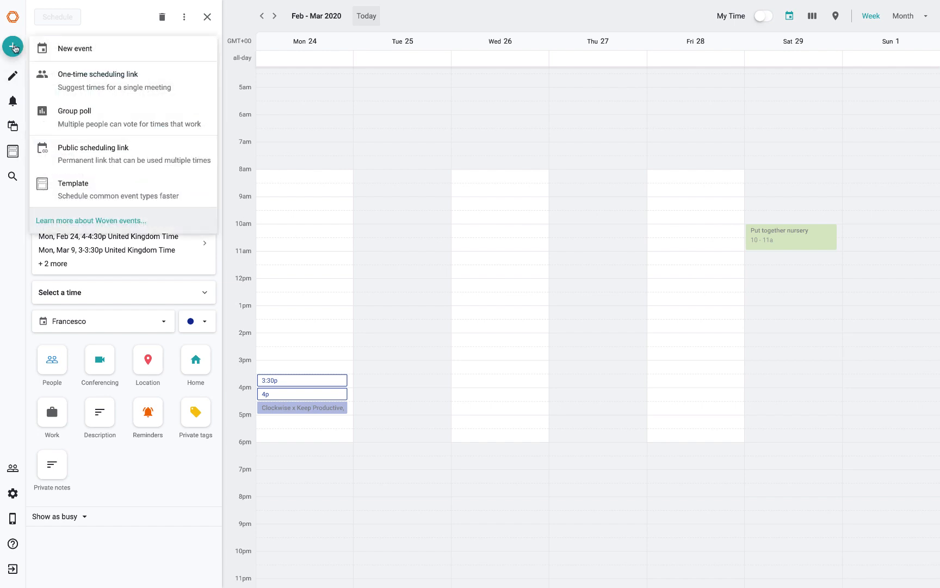